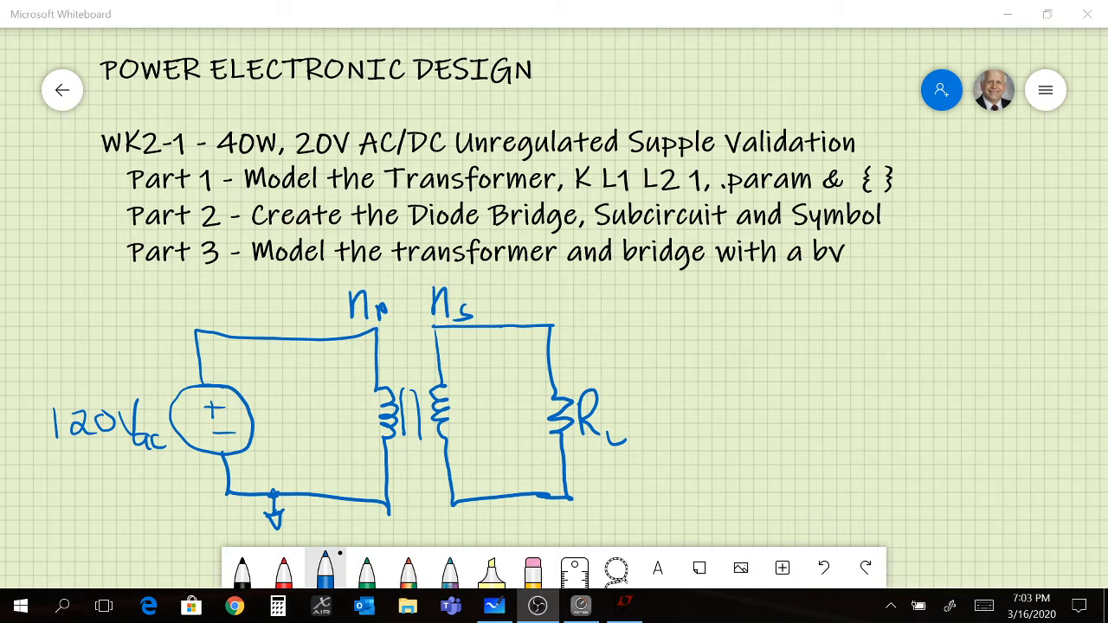
- Handwrite the labels Lp and Ls on the primary and secondary inductors of the sketch
{"action": "left_click", "coordinate": [341, 426]}
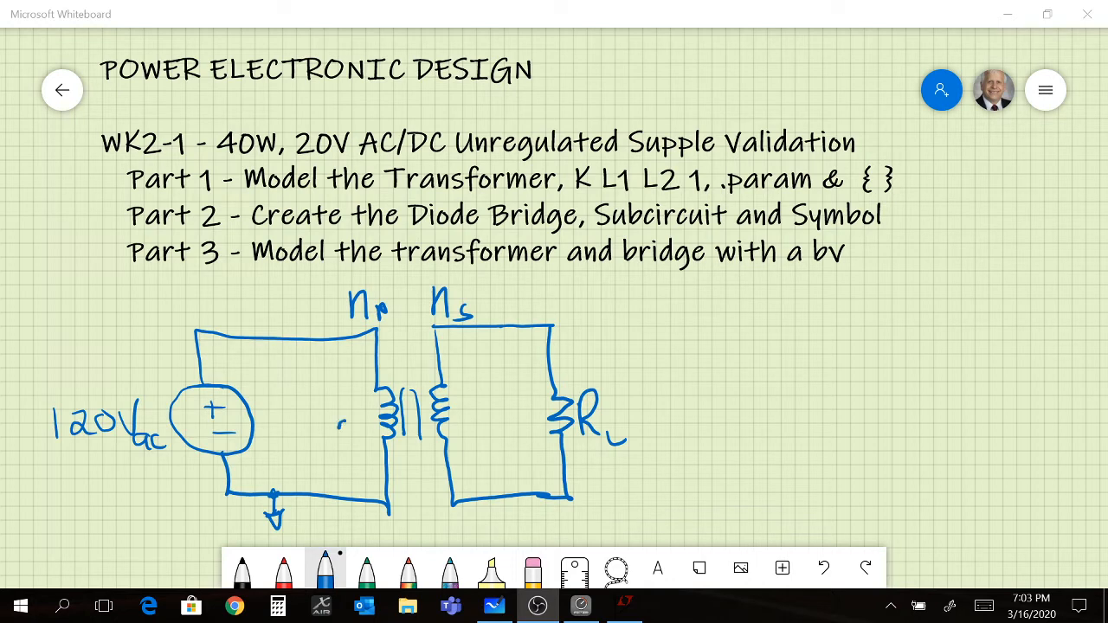
{"action": "left_click_drag", "start_coordinate": [343, 406], "coordinate": [364, 433]}
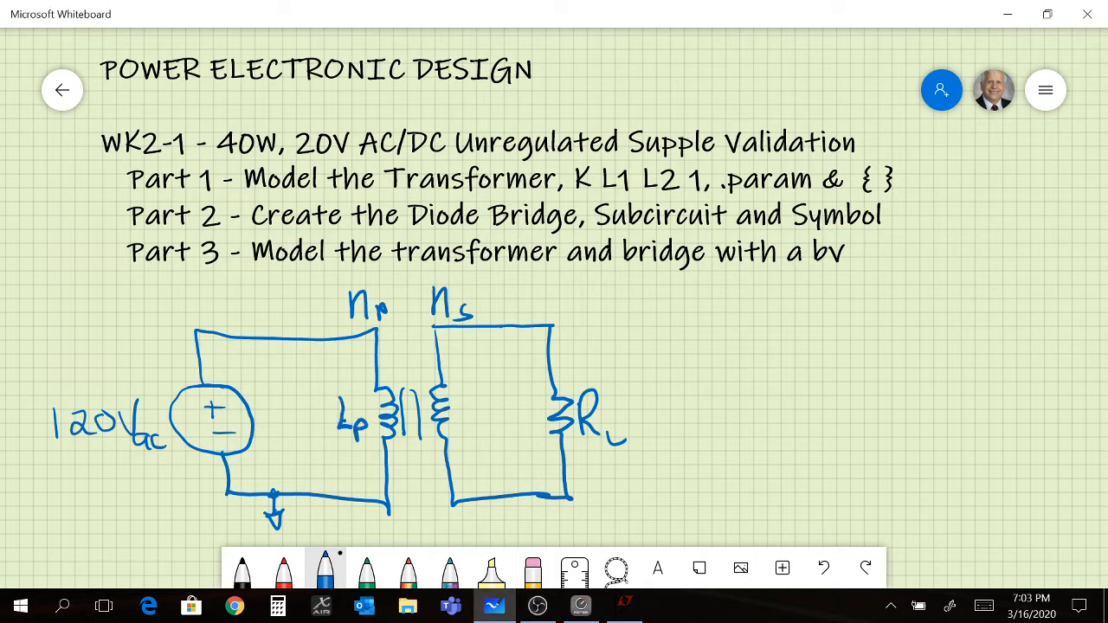
{"action": "left_click_drag", "start_coordinate": [468, 402], "coordinate": [494, 424]}
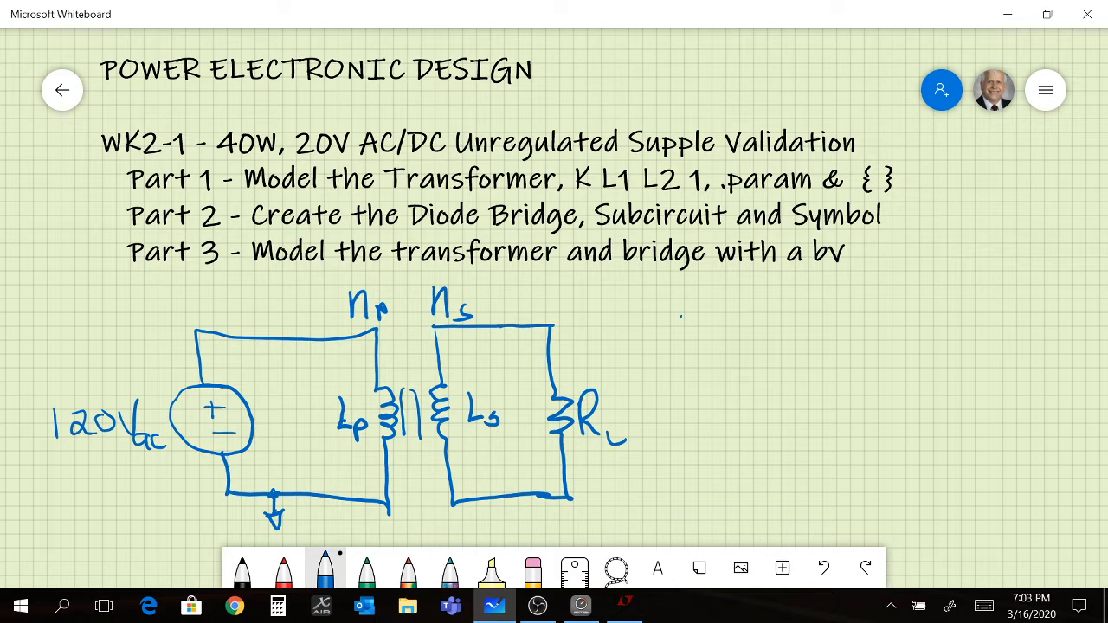
- Write the turns ratio np/ns > 1 and the note STEP DOWN beside it
{"action": "left_click_drag", "start_coordinate": [675, 320], "coordinate": [710, 390]}
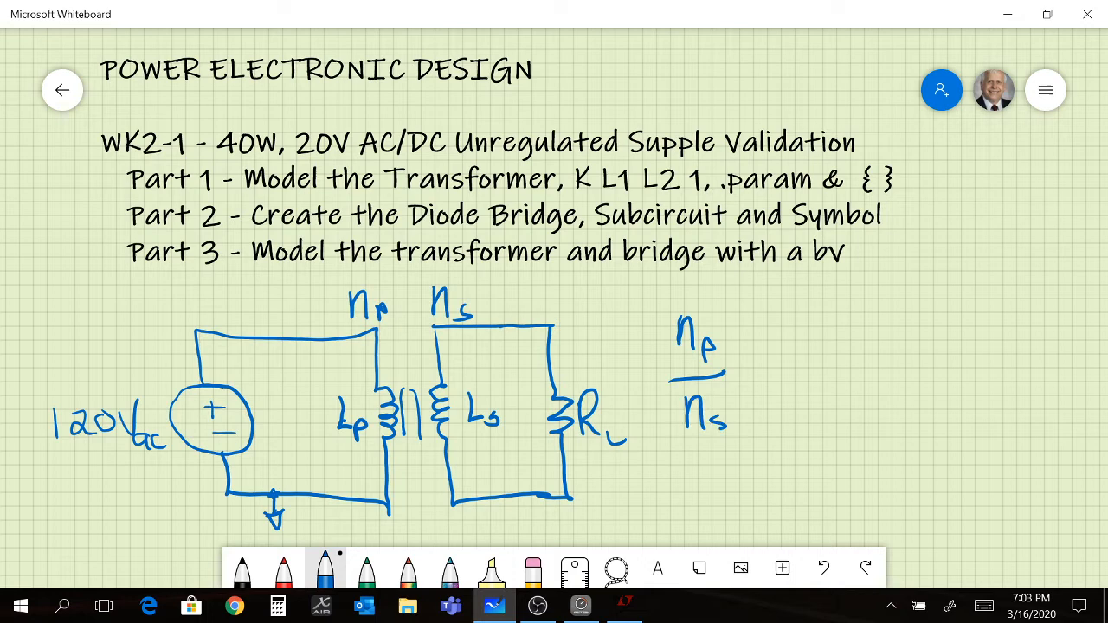
{"action": "left_click_drag", "start_coordinate": [748, 346], "coordinate": [788, 372]}
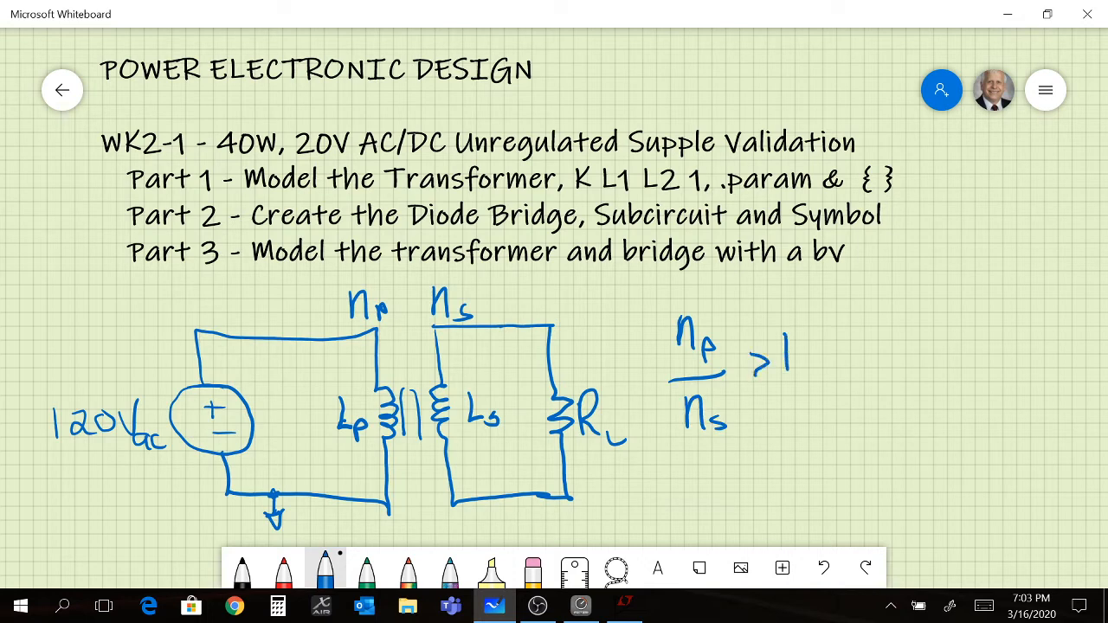
{"action": "left_click_drag", "start_coordinate": [840, 333], "coordinate": [883, 346]}
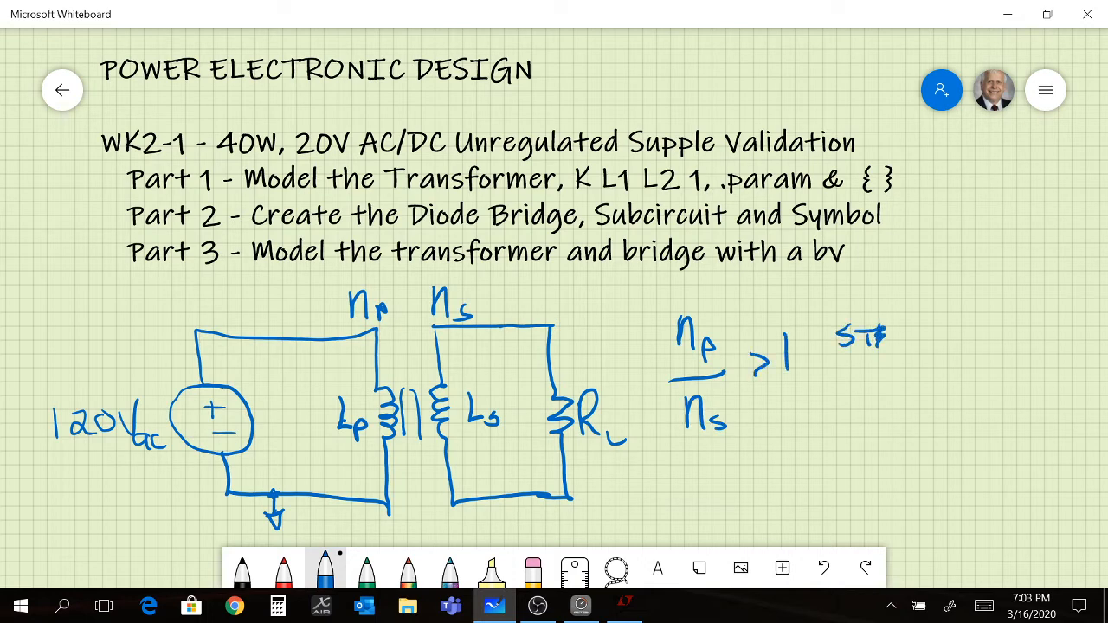
{"action": "left_click", "coordinate": [901, 336]}
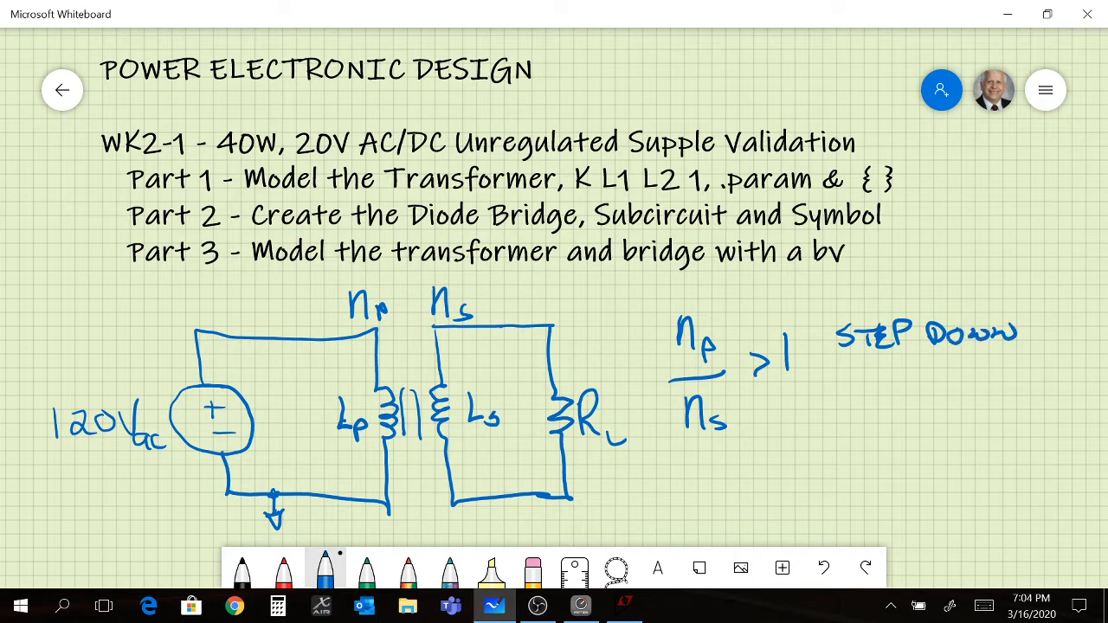
- Write the squared inductance ratio (Lp/Ls)^2 = np/ns below the turns ratio
{"action": "left_click_drag", "start_coordinate": [768, 447], "coordinate": [776, 468]}
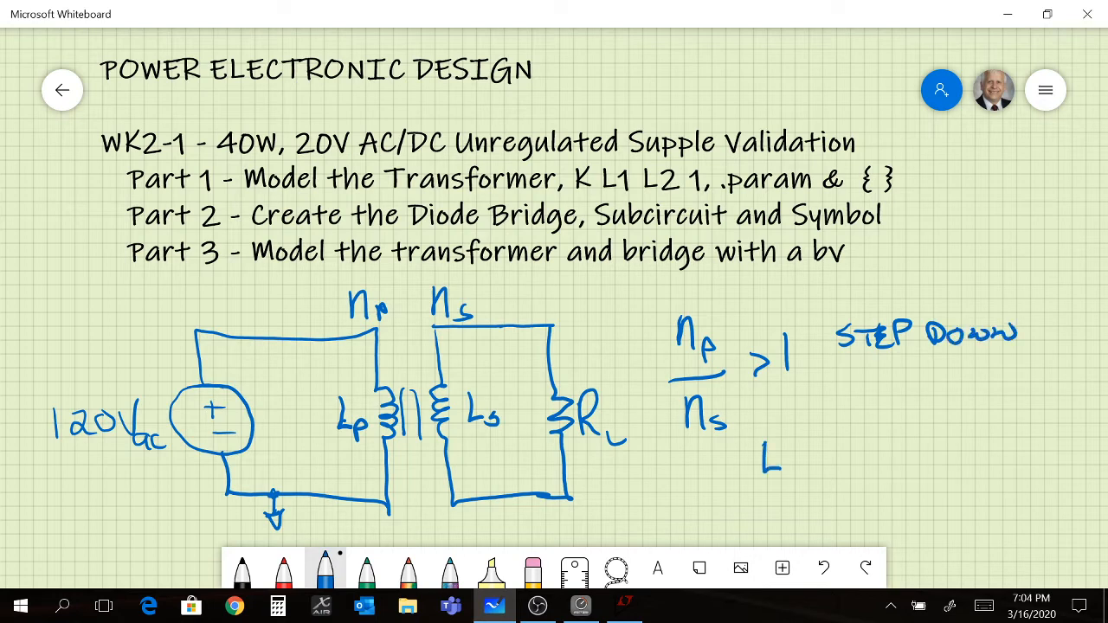
{"action": "left_click_drag", "start_coordinate": [766, 459], "coordinate": [782, 511]}
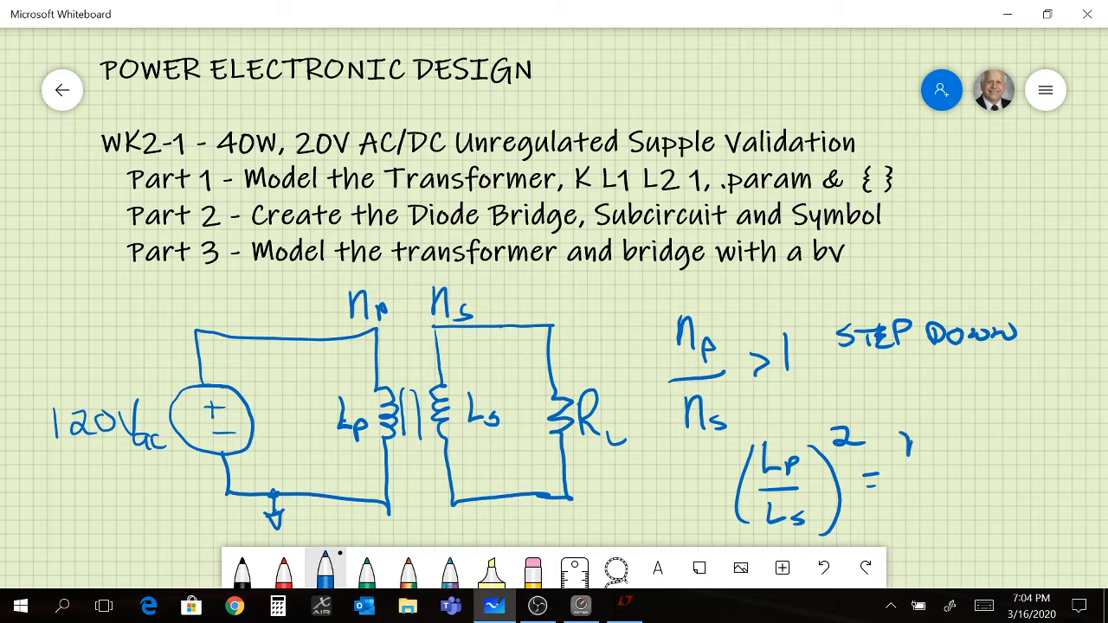
{"action": "left_click_drag", "start_coordinate": [909, 441], "coordinate": [952, 476]}
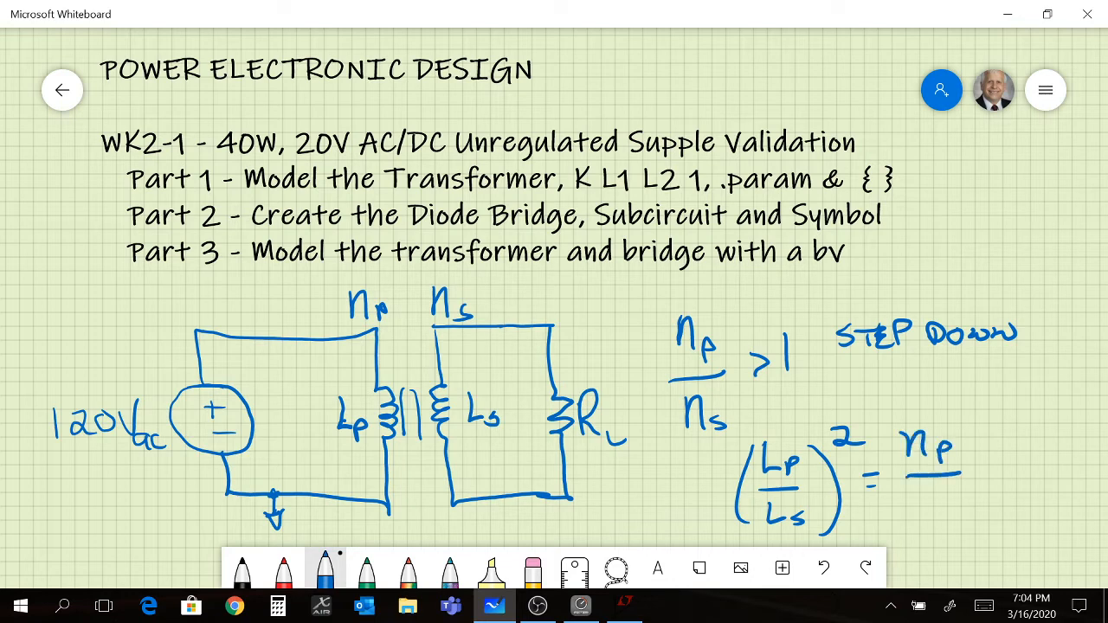
{"action": "type", "text": "ns"}
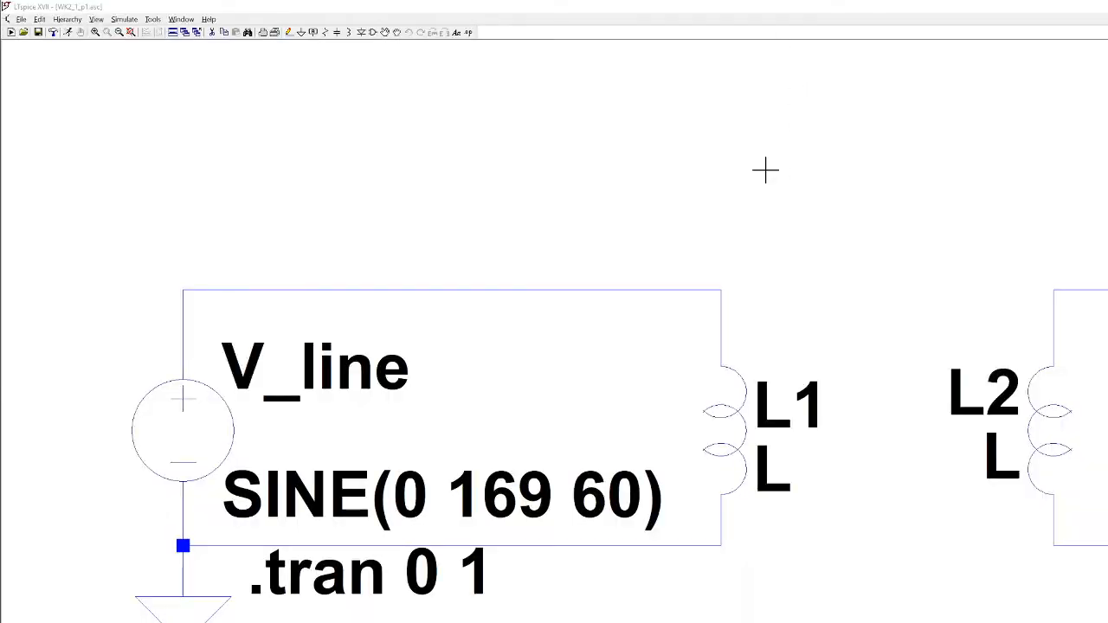
{"action": "mouse_move", "coordinate": [751, 179]}
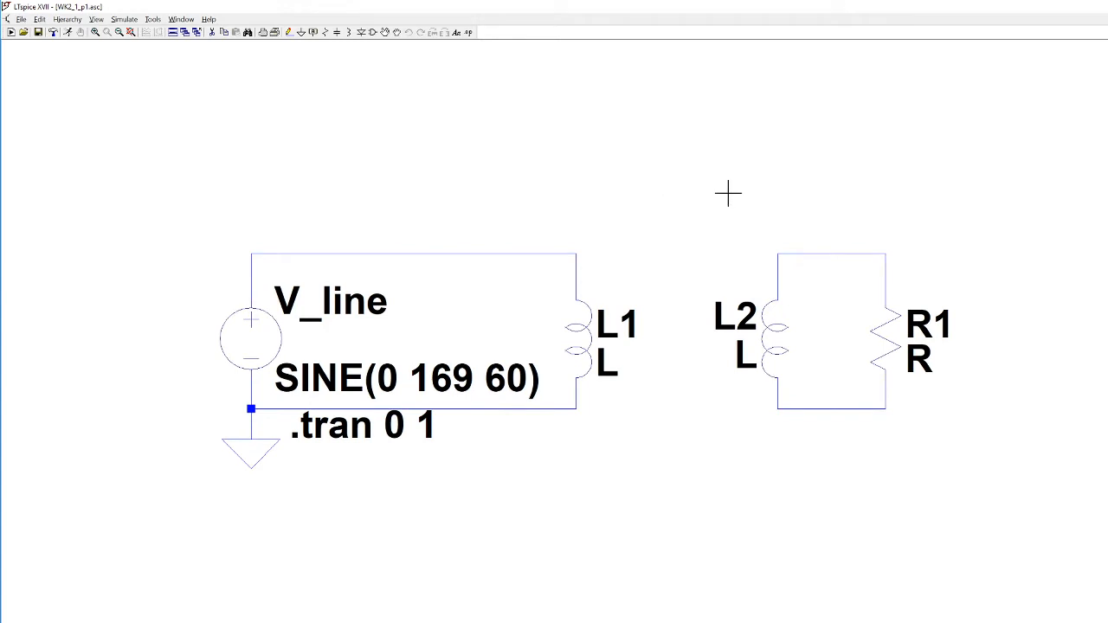
{"action": "mouse_move", "coordinate": [485, 478]}
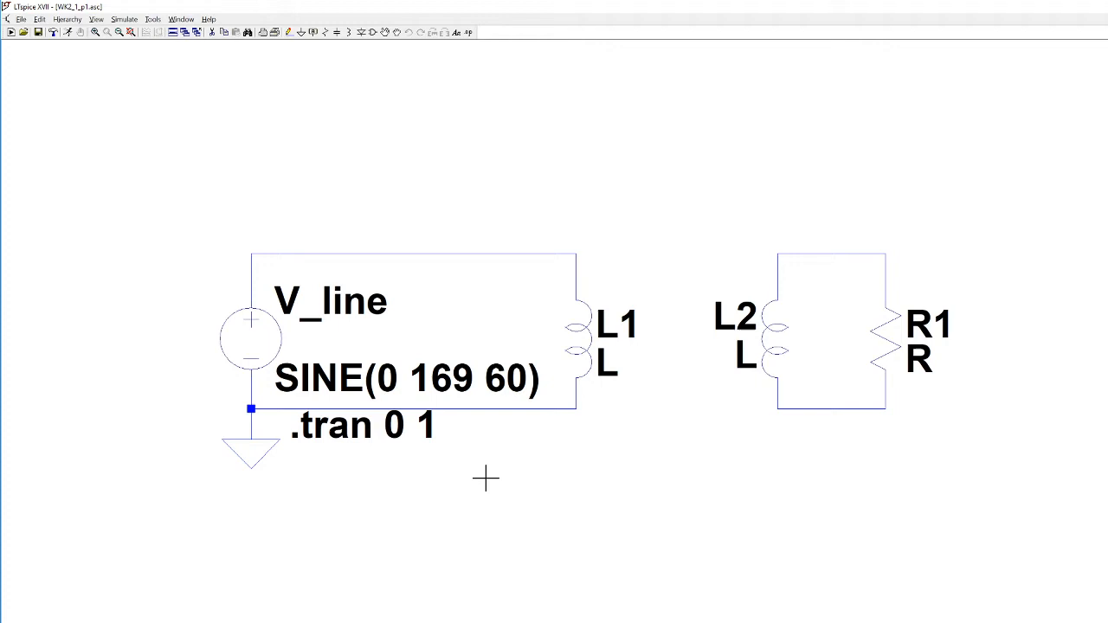
{"action": "mouse_move", "coordinate": [478, 474]}
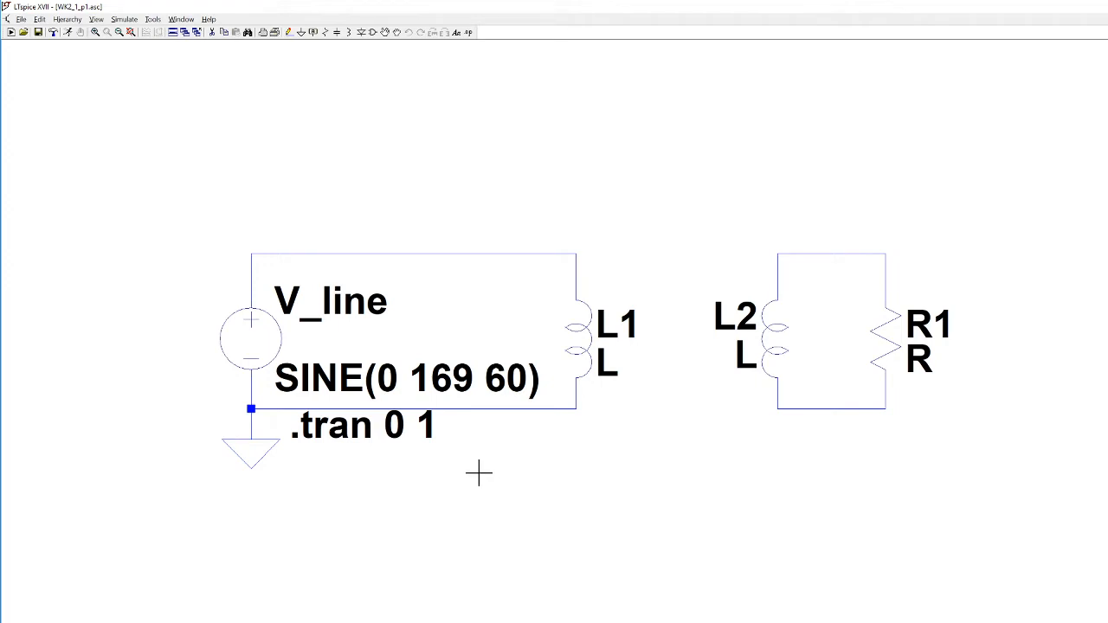
{"action": "mouse_move", "coordinate": [471, 449]}
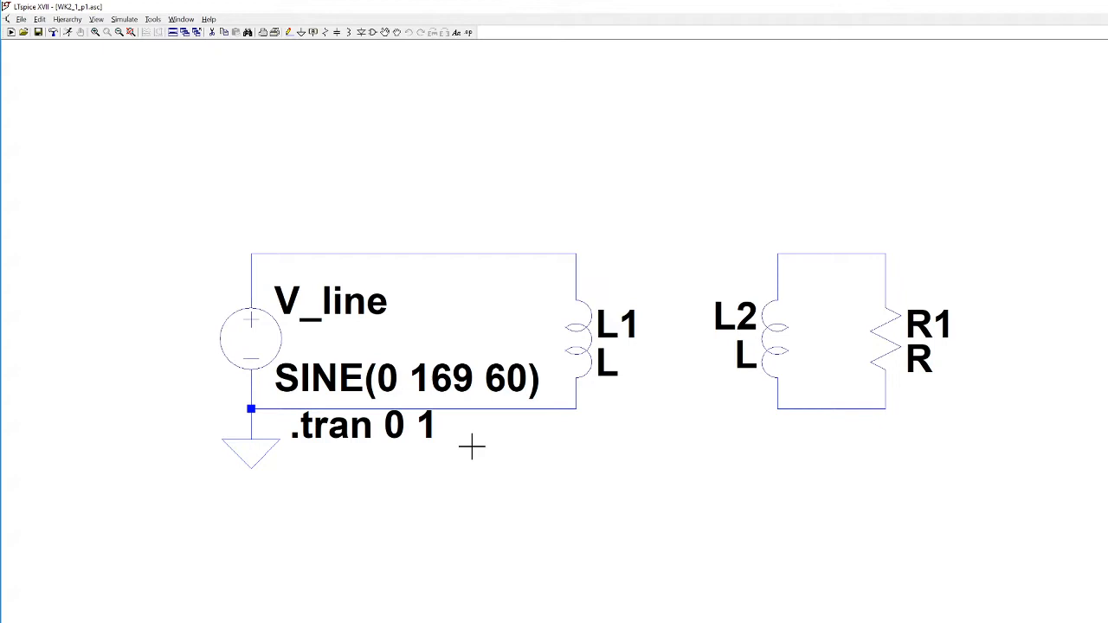
{"action": "mouse_move", "coordinate": [477, 436]}
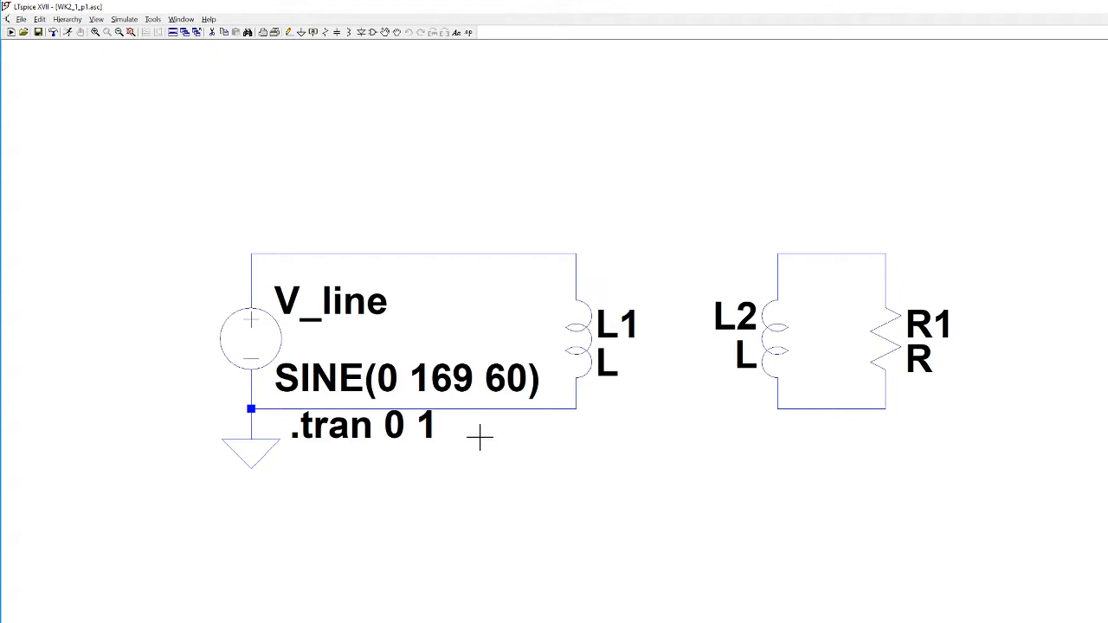
{"action": "mouse_move", "coordinate": [471, 450]}
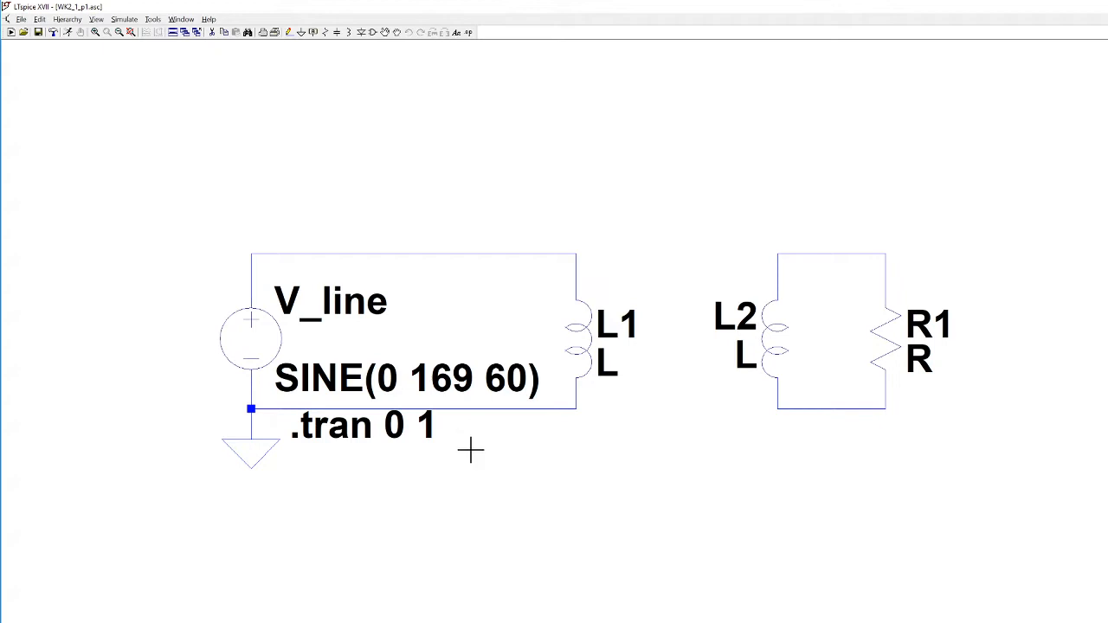
{"action": "mouse_move", "coordinate": [724, 464]}
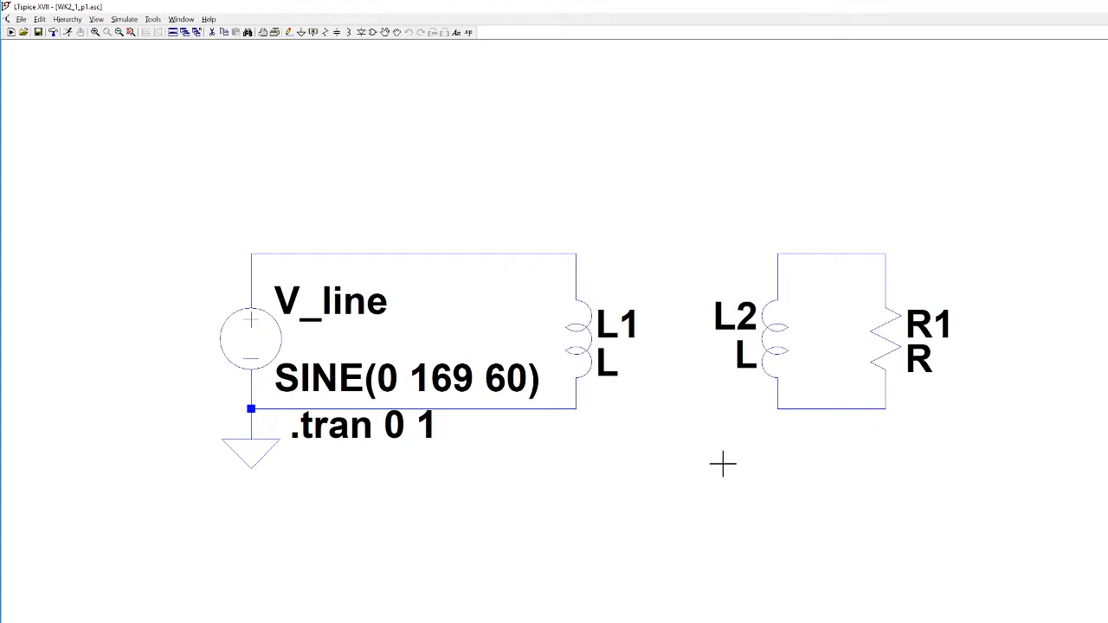
{"action": "mouse_move", "coordinate": [415, 138]}
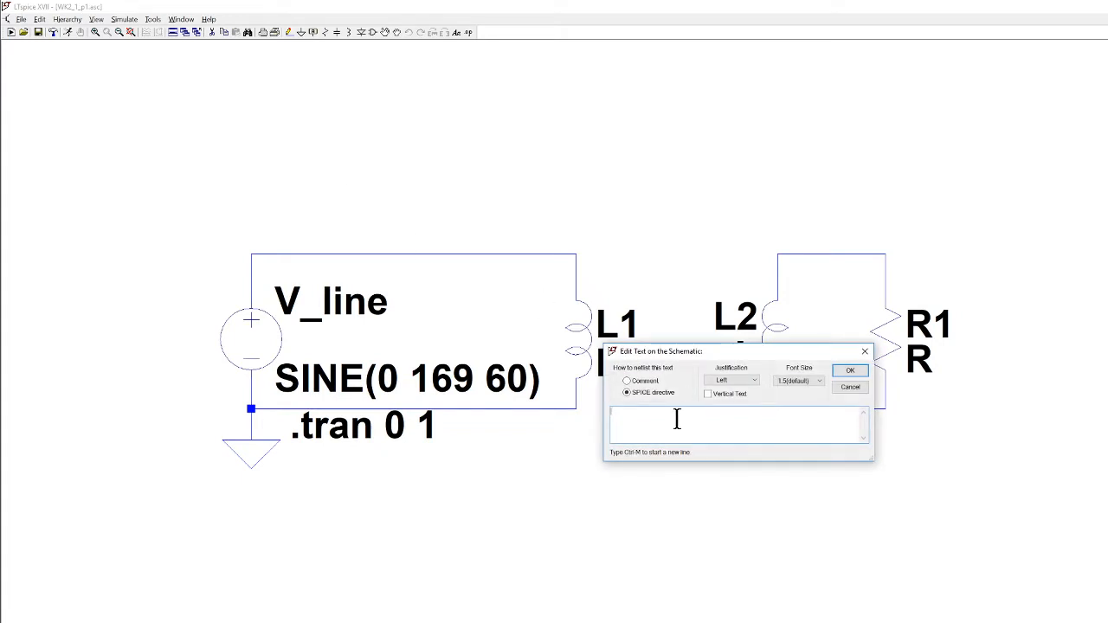
- Begin a SPICE directive reading .parama Lp = 1m for the primary inductance
{"action": "type", "text": "n"}
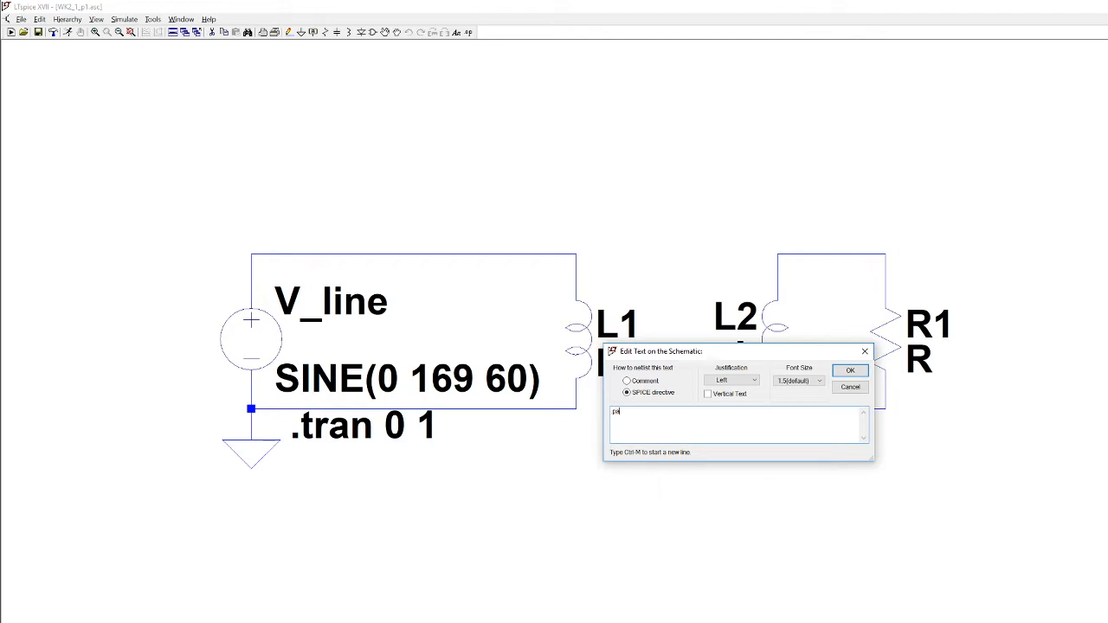
{"action": "type", "text": "parama"}
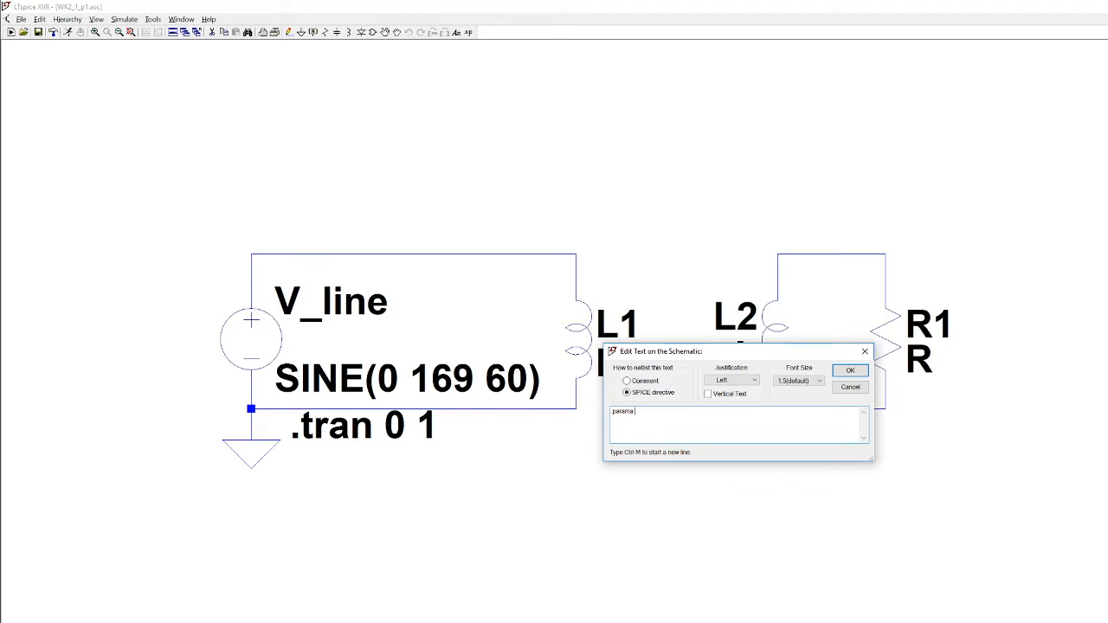
{"action": "type", "text": "L.p"}
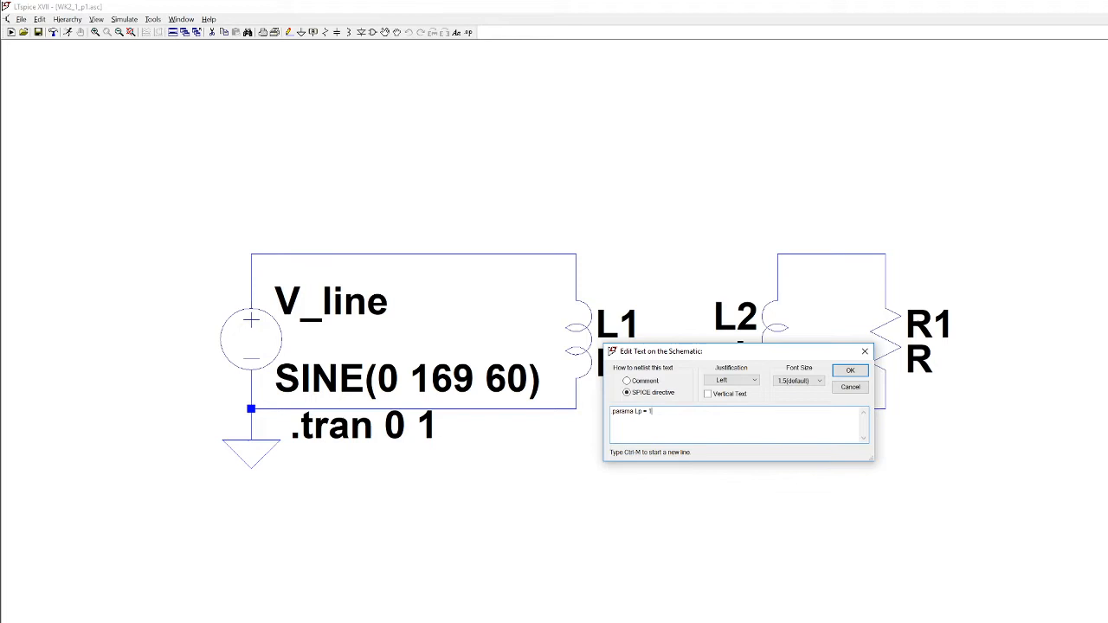
{"action": "type", "text": "m"}
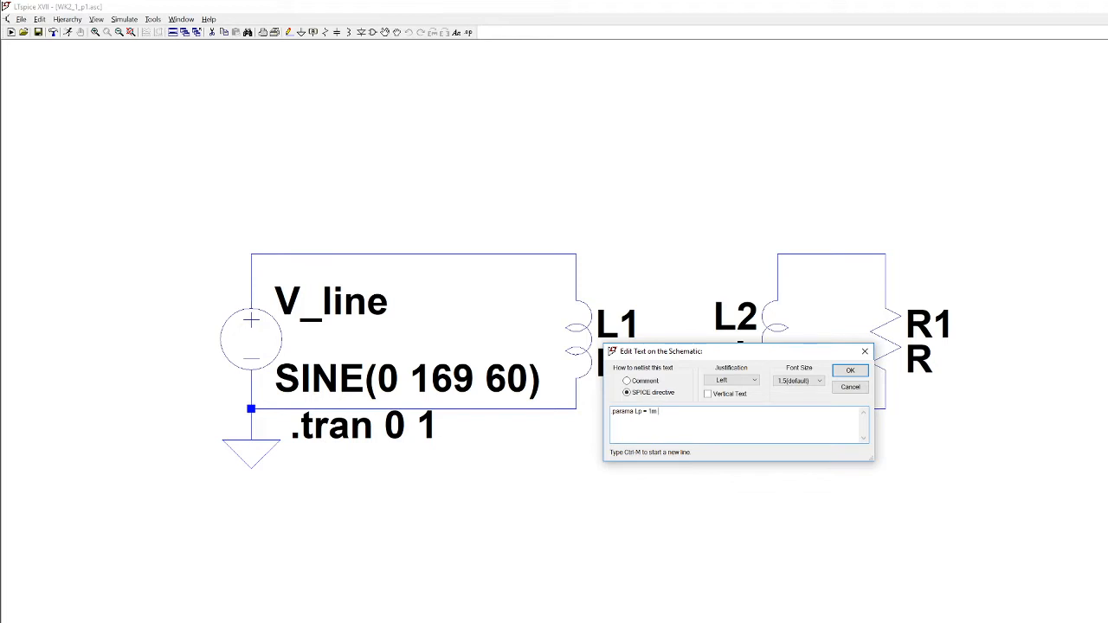
- Complete the directive with Ls = Lp/(7.0**2) and confirm the text
{"action": "type", "text": "Ls ="}
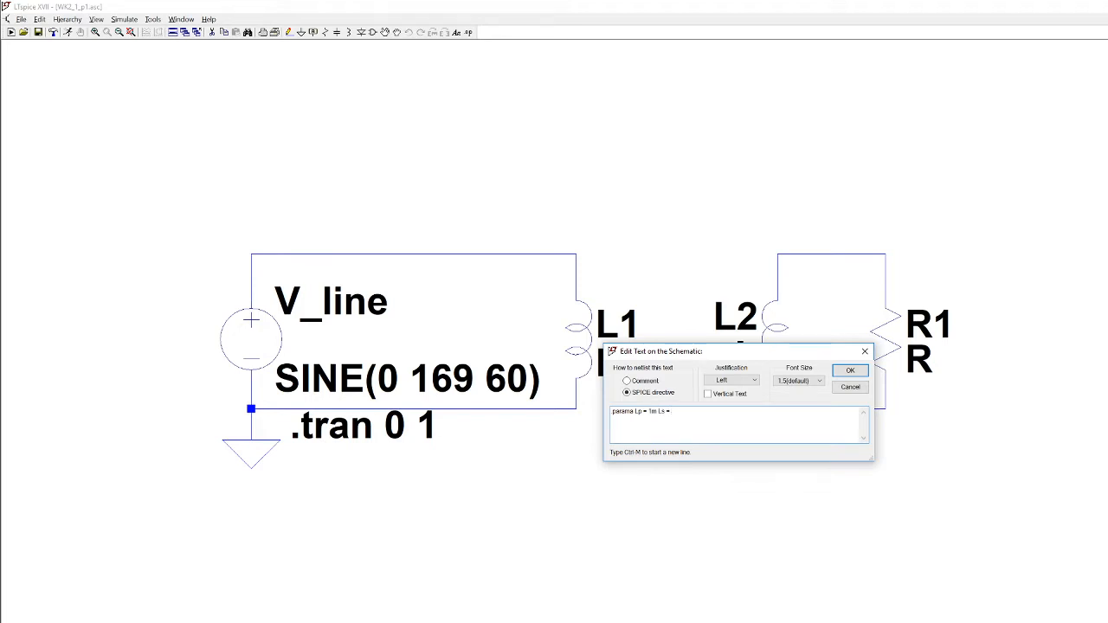
{"action": "type", "text": "Lp/("}
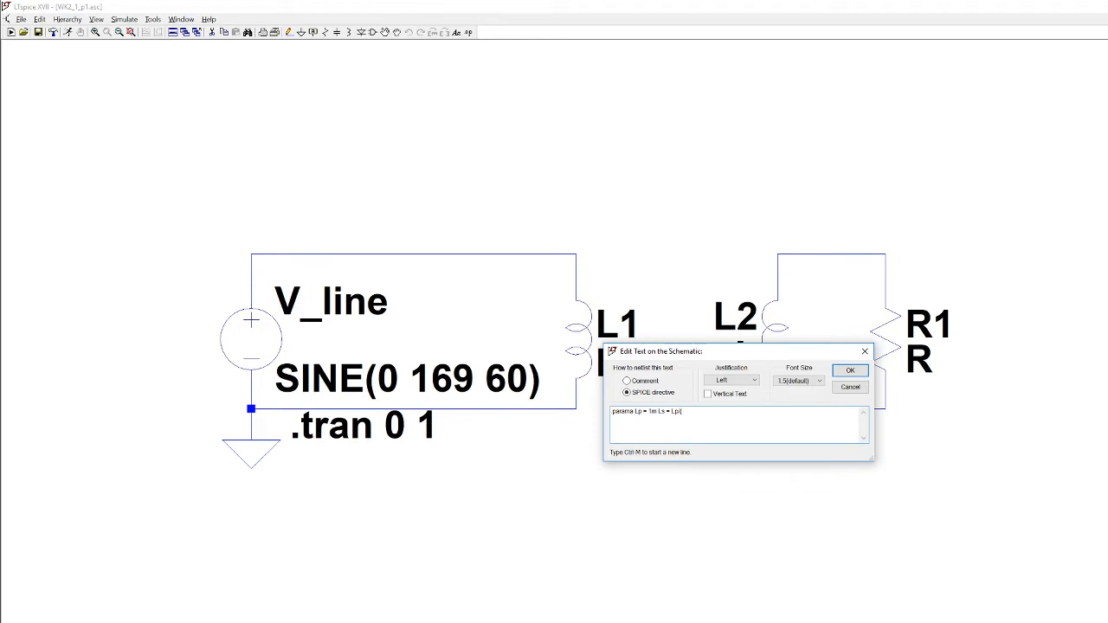
{"action": "type", "text": "7"}
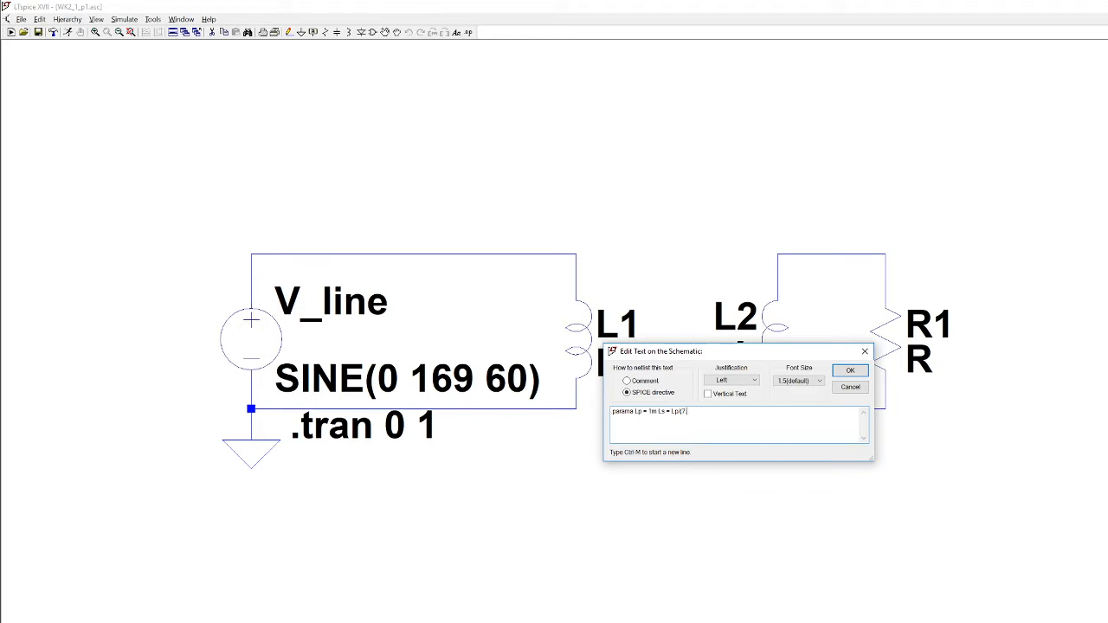
{"action": "type", "text": ".0*"}
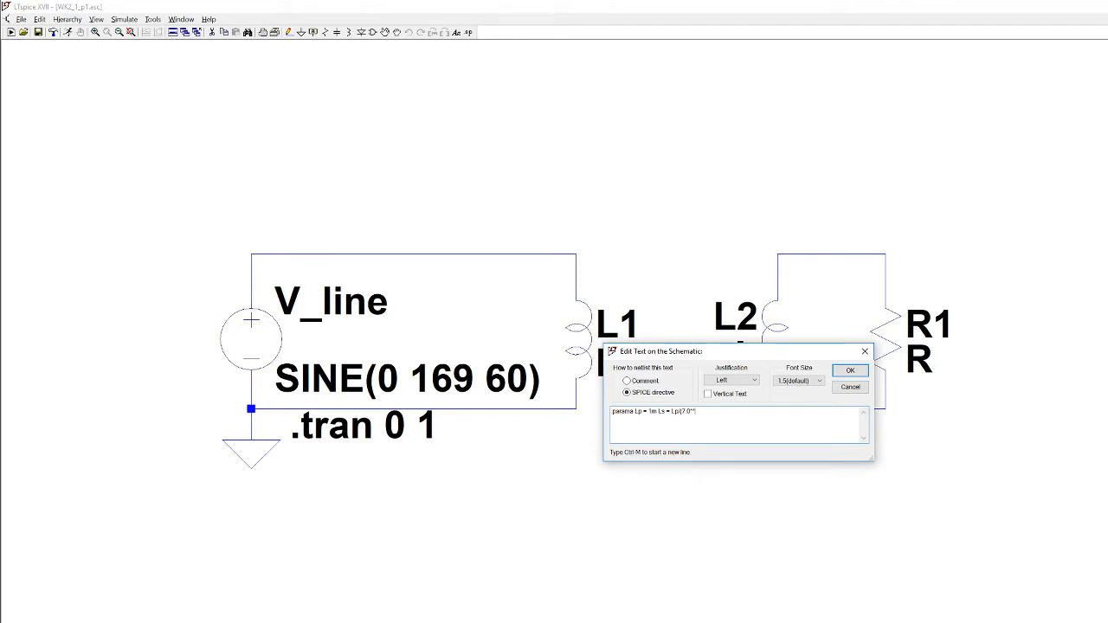
{"action": "type", "text": "*2)"}
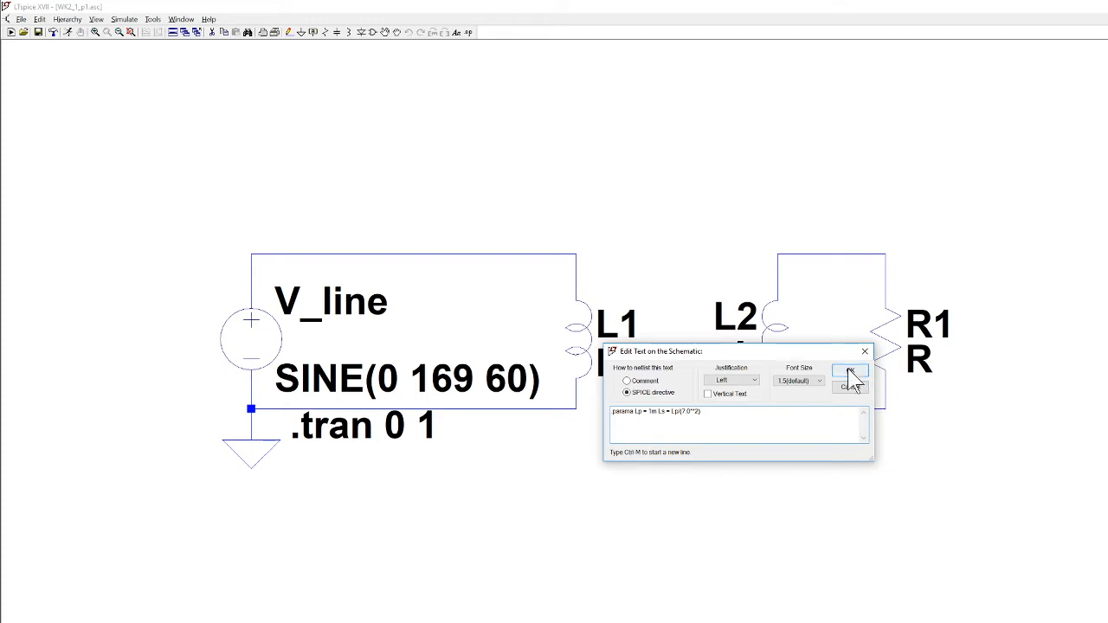
{"action": "left_click", "coordinate": [848, 381]}
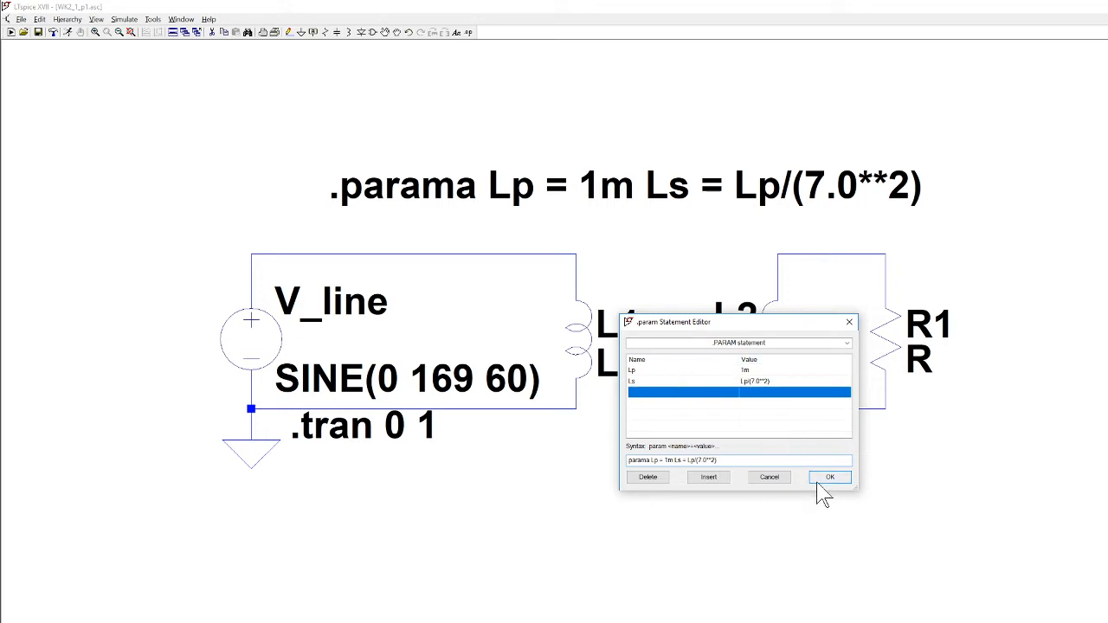
- Accept the Lp and Ls parameter directive placed above the circuit
{"action": "left_click", "coordinate": [827, 478]}
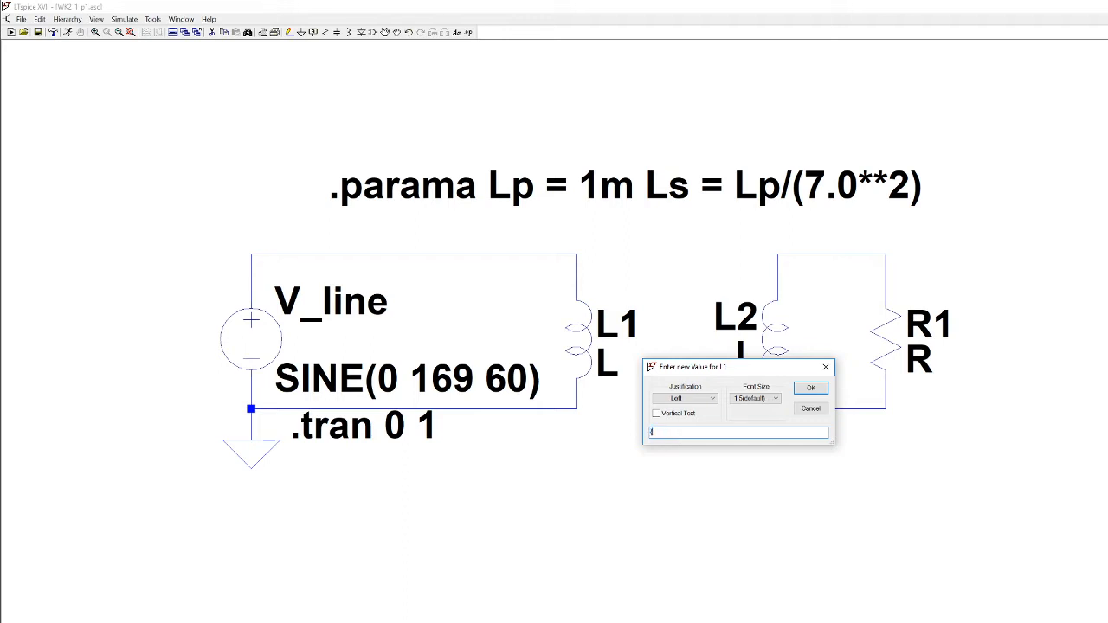
- Give inductor L1 the parameter value Lp
{"action": "type", "text": "Lp}"}
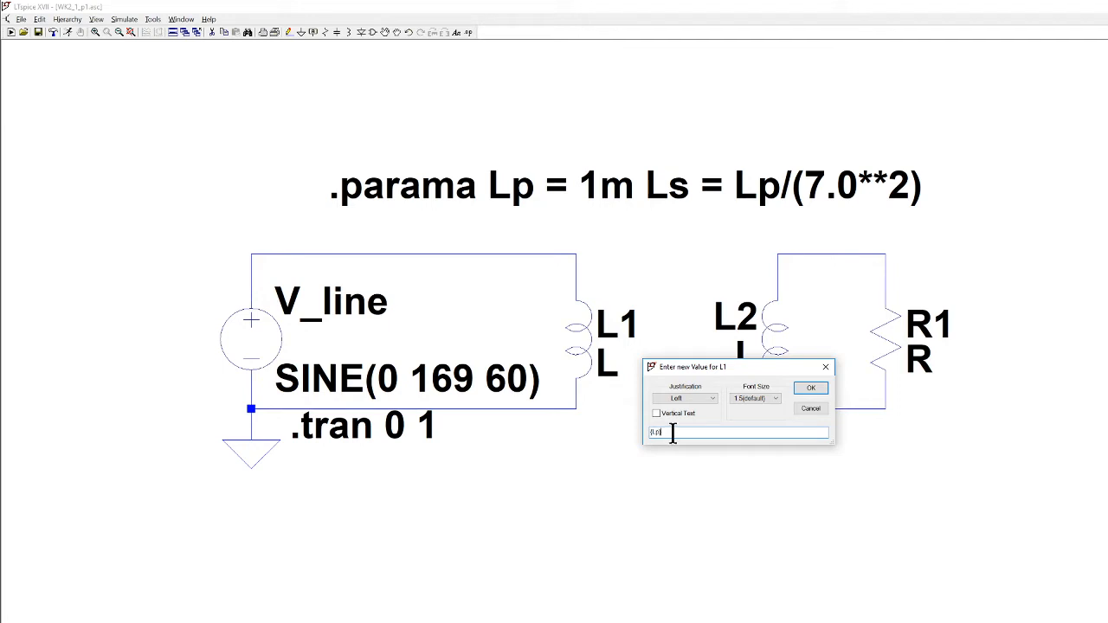
{"action": "mouse_move", "coordinate": [783, 433]}
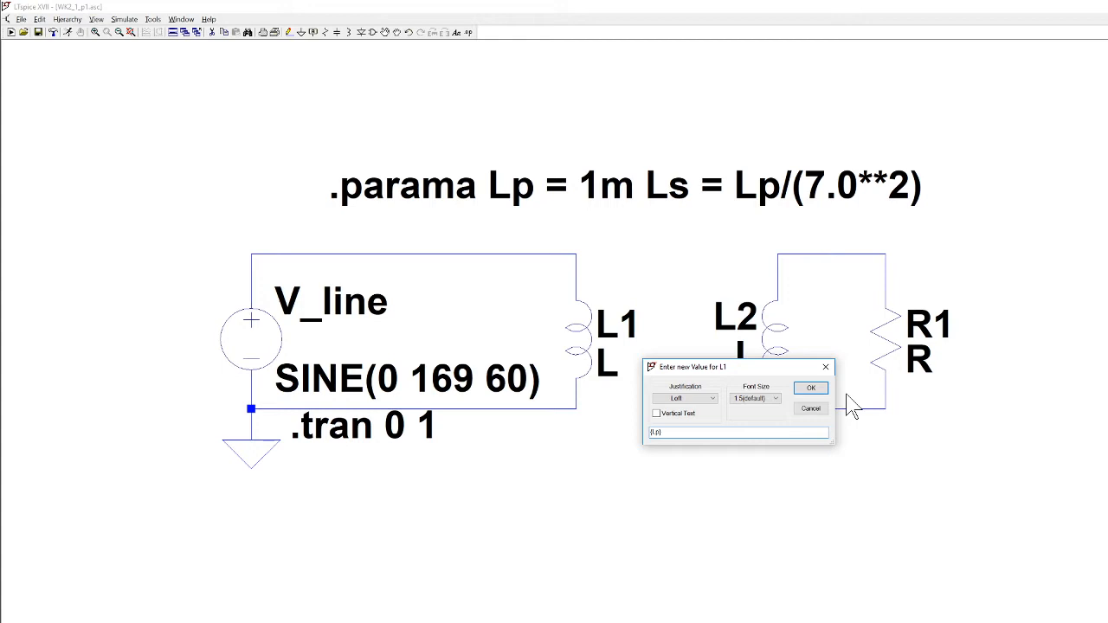
{"action": "left_click", "coordinate": [810, 388]}
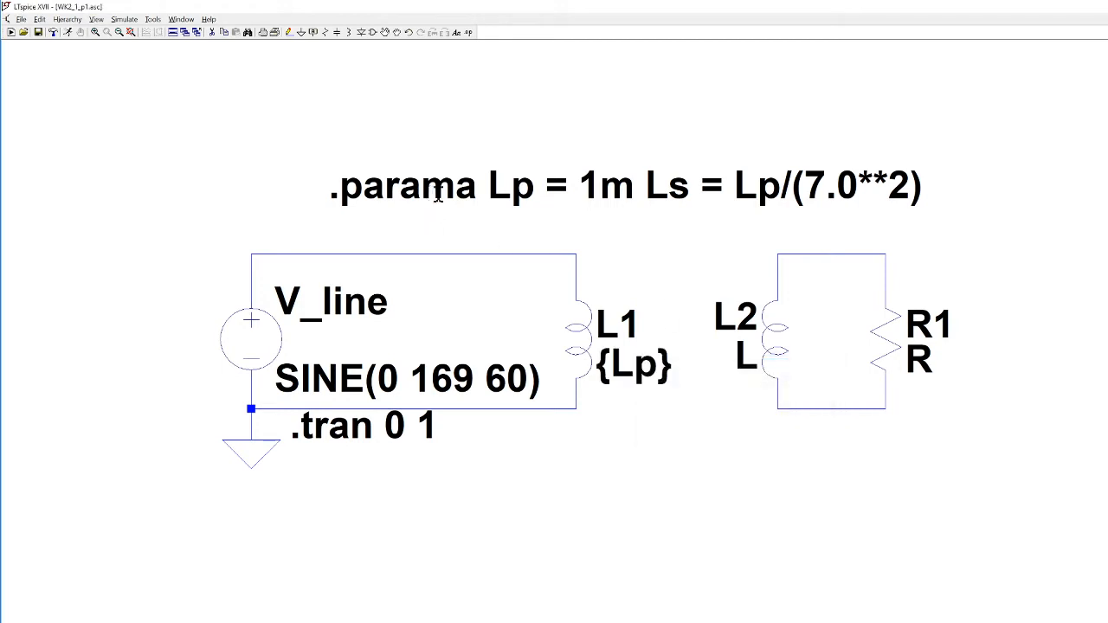
- Edit the directive so .parama reads .param and apply it
{"action": "double_click", "coordinate": [424, 185]}
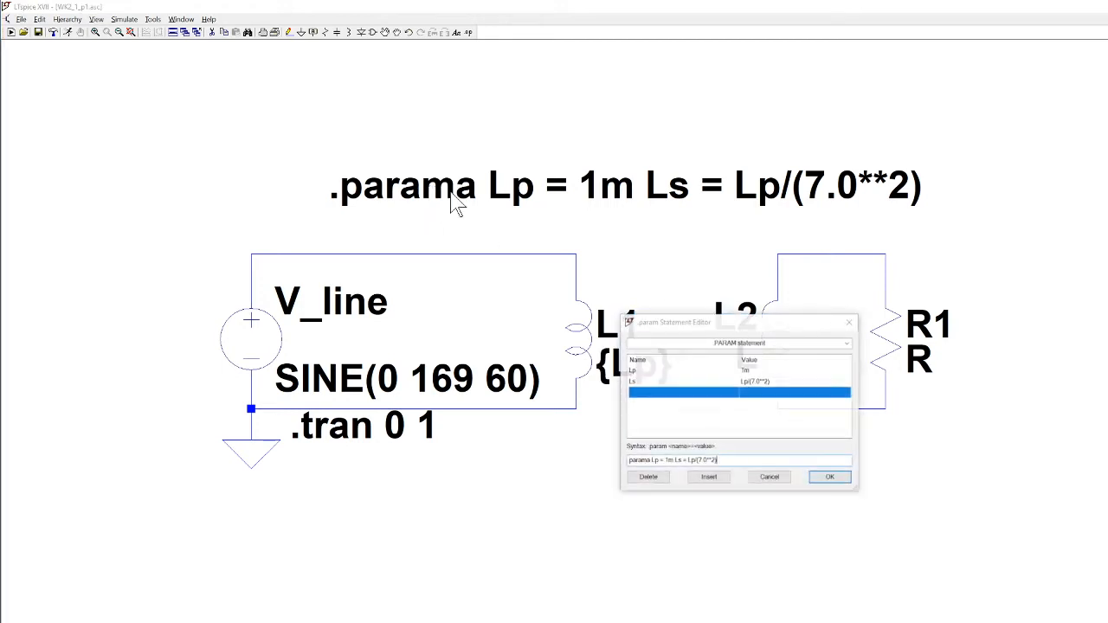
{"action": "left_click", "coordinate": [684, 460]}
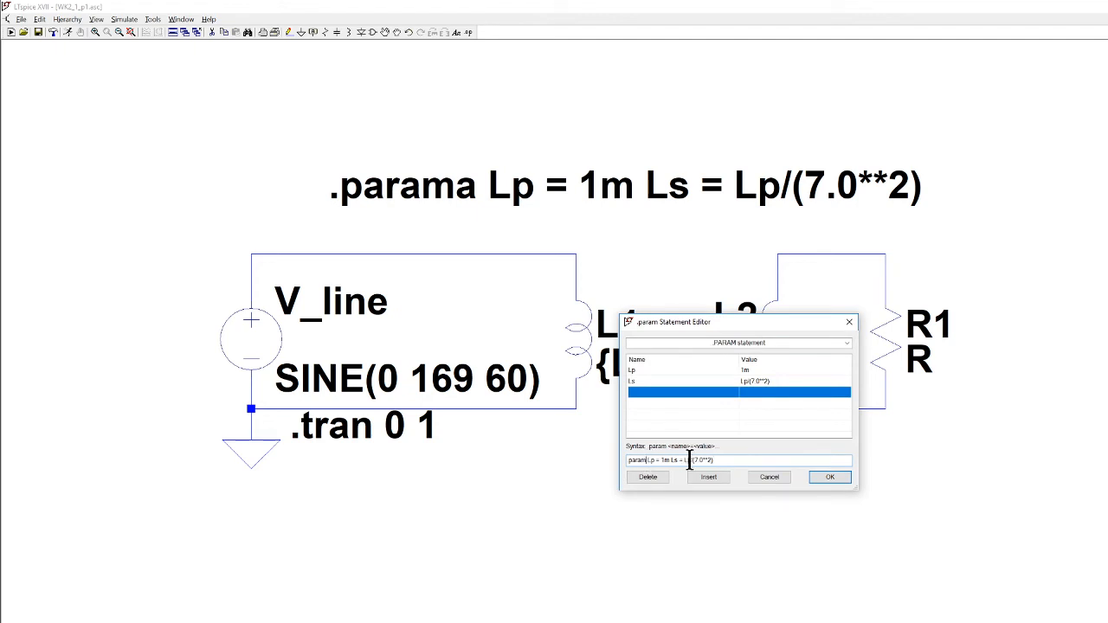
{"action": "left_click", "coordinate": [827, 478]}
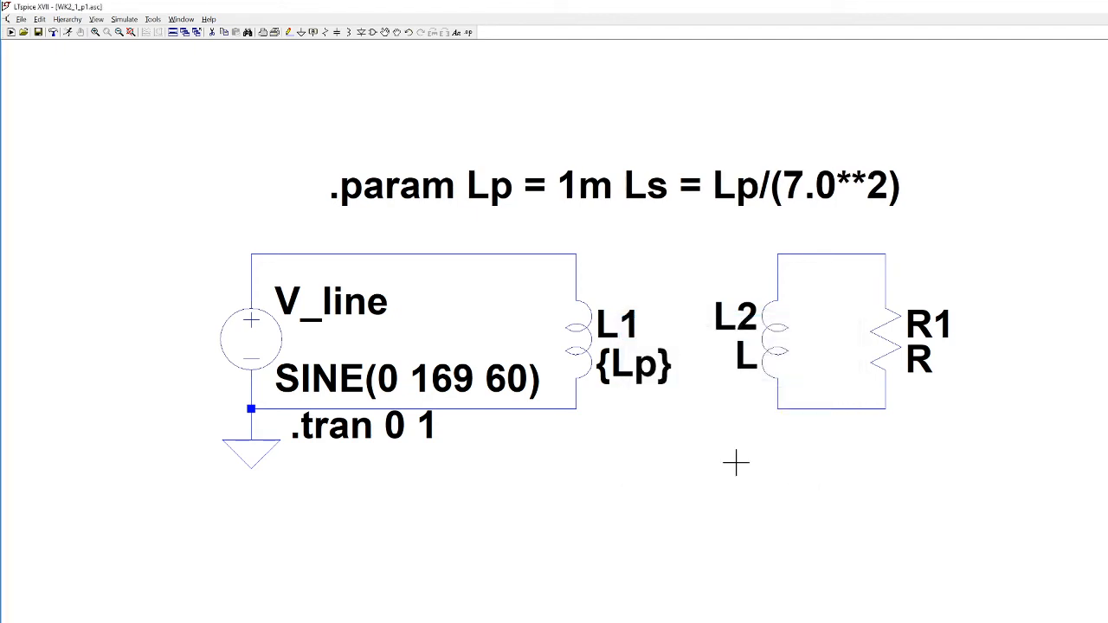
{"action": "mouse_move", "coordinate": [606, 381]}
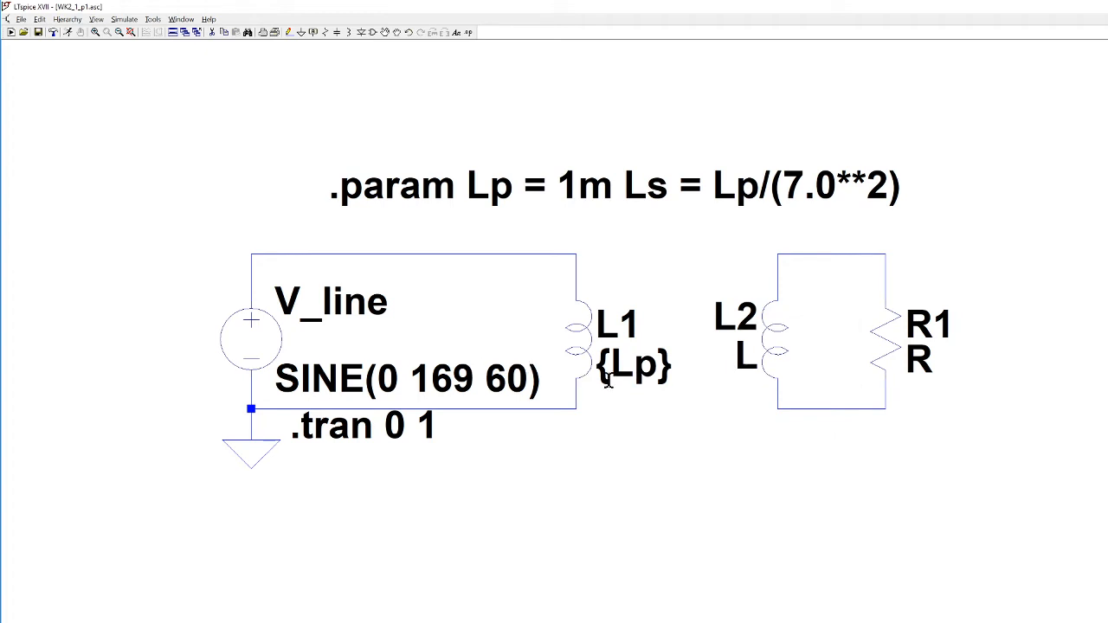
{"action": "mouse_move", "coordinate": [736, 337]}
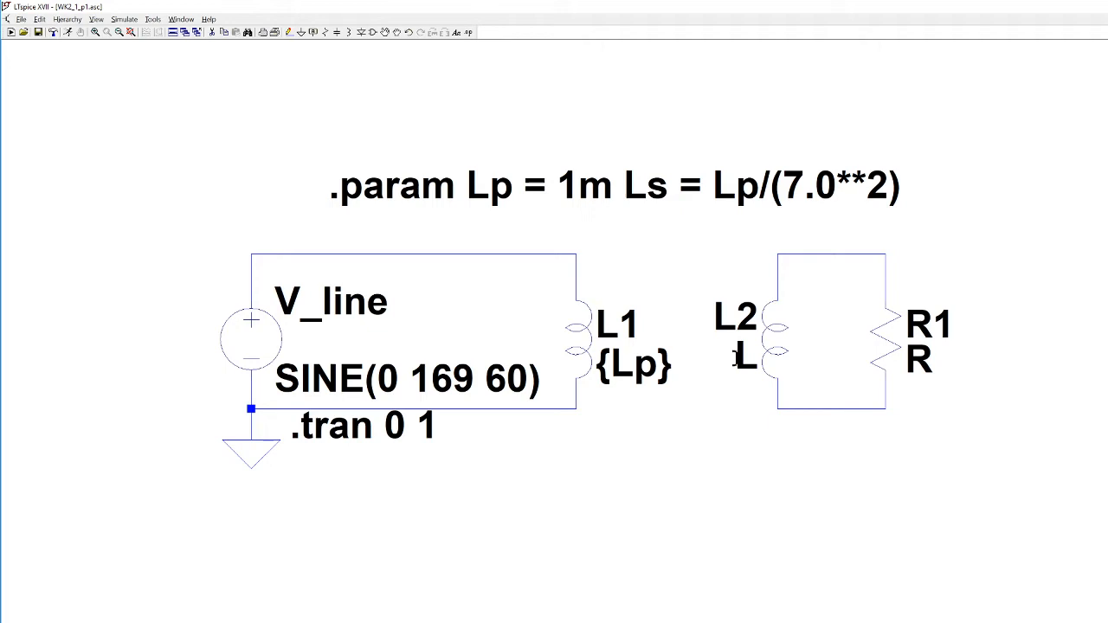
- Give inductor L2 the parameter value {Ls}
{"action": "double_click", "coordinate": [735, 355]}
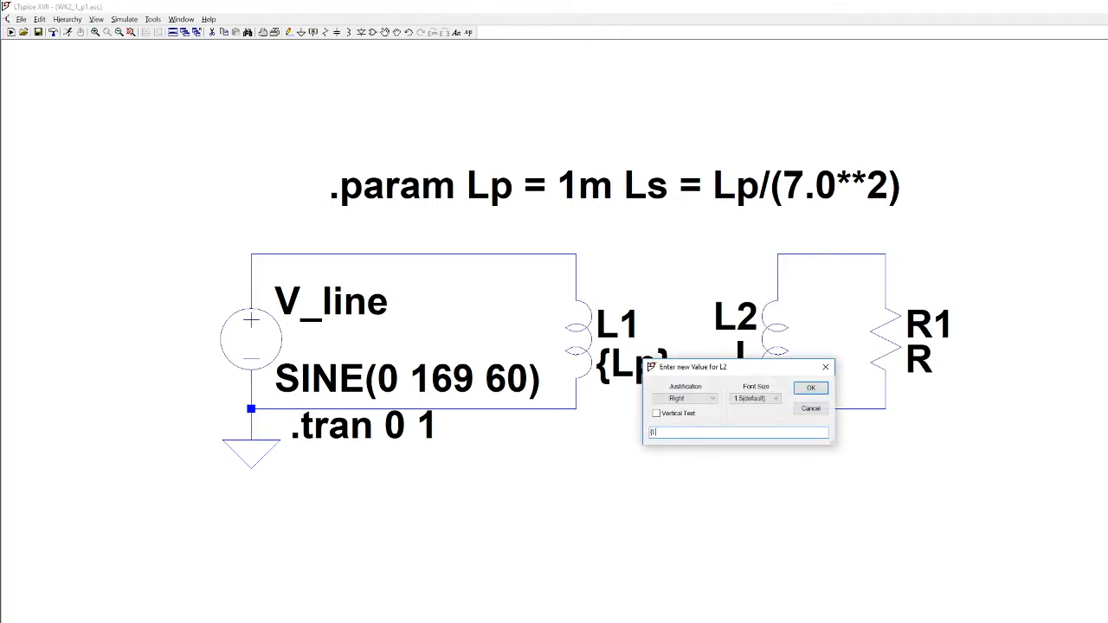
{"action": "type", "text": "{Ls}"}
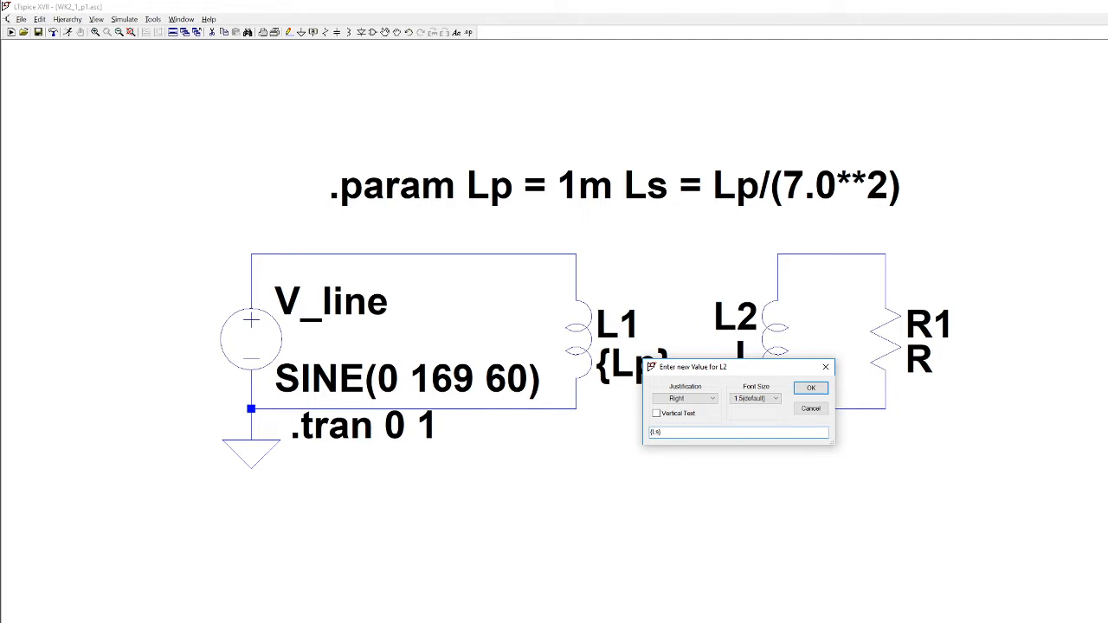
{"action": "left_click", "coordinate": [810, 388]}
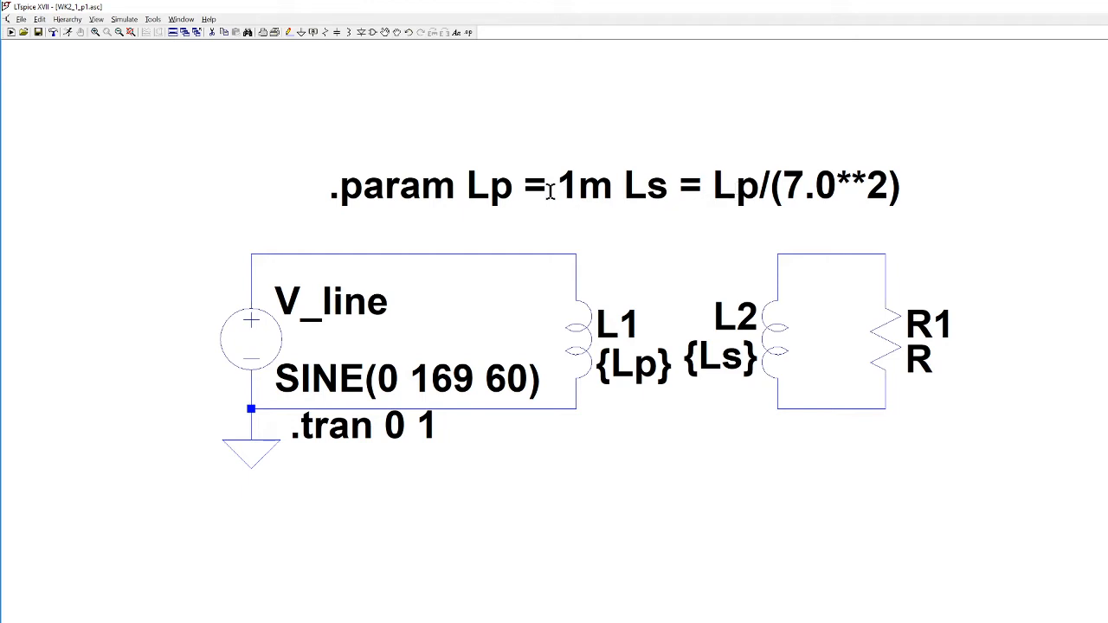
{"action": "mouse_move", "coordinate": [814, 197]}
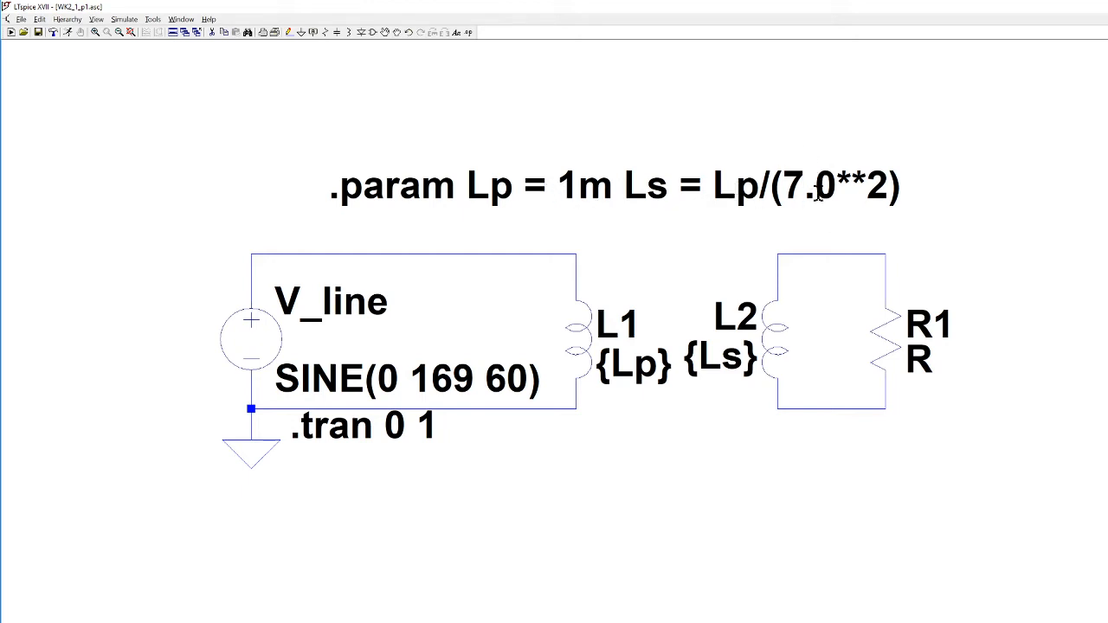
{"action": "mouse_move", "coordinate": [666, 222]}
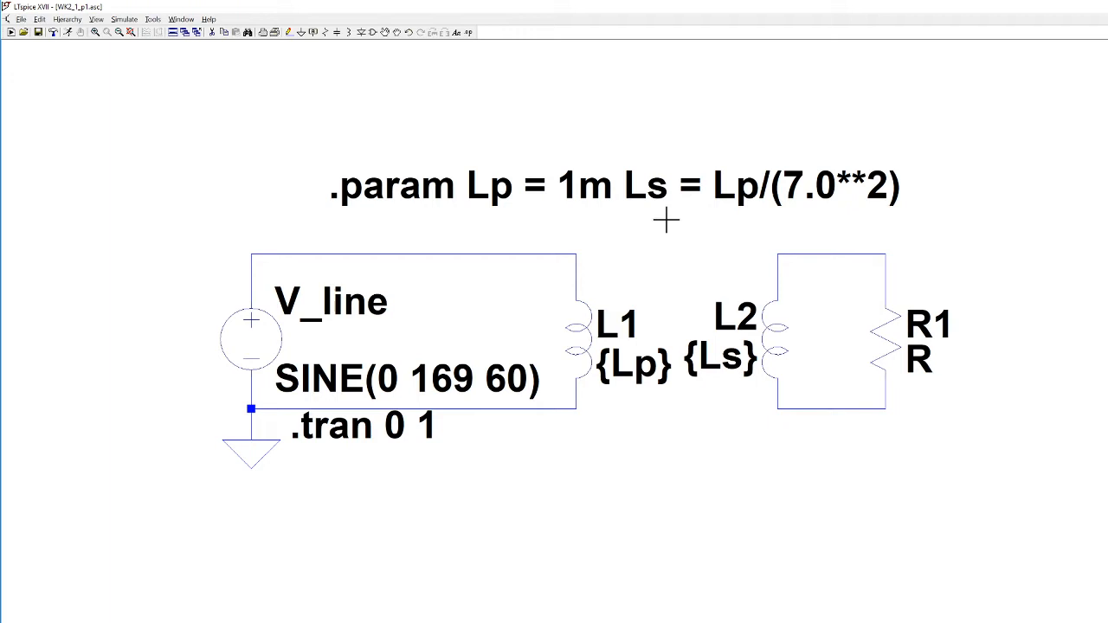
{"action": "mouse_move", "coordinate": [519, 526]}
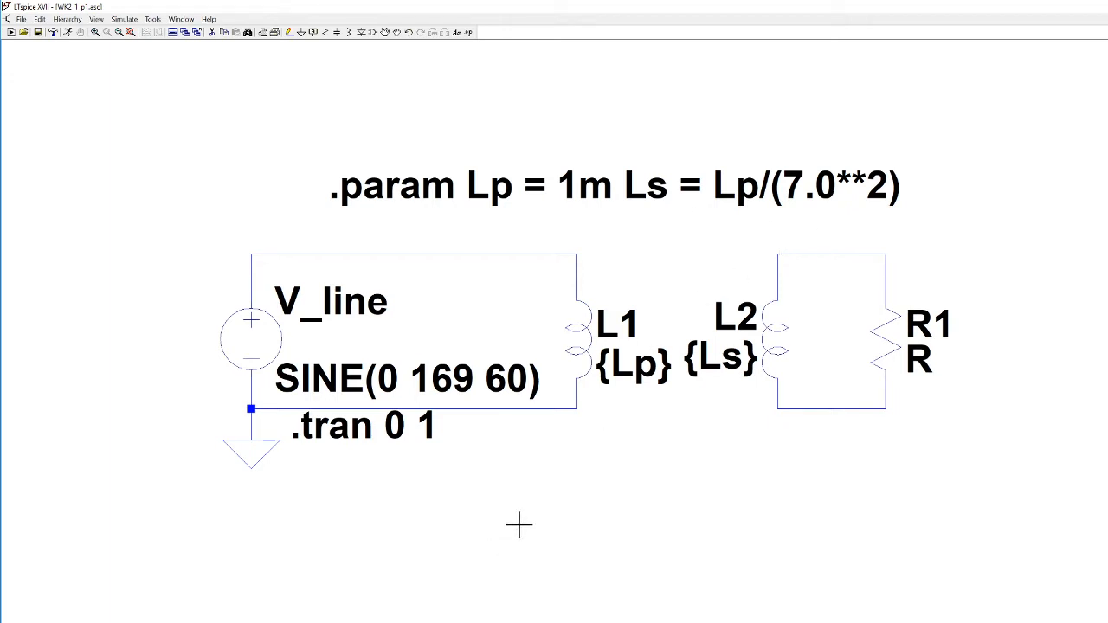
{"action": "mouse_move", "coordinate": [559, 234]}
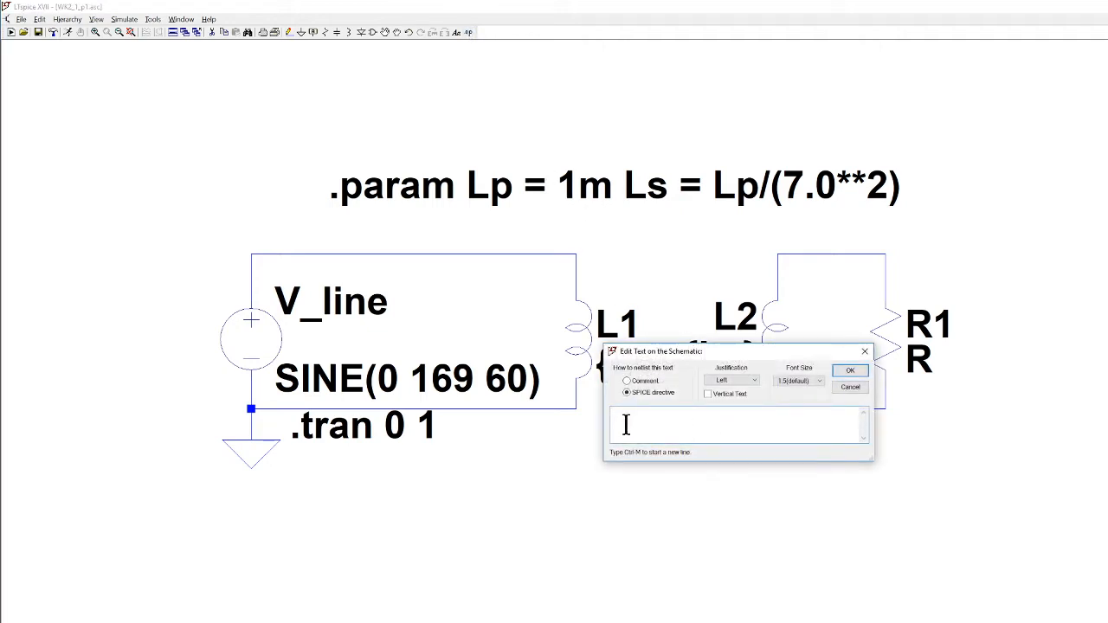
- Enter the coupling directive K L1 L2 1 linking the two inductors
{"action": "type", "text": "K L1 L2"}
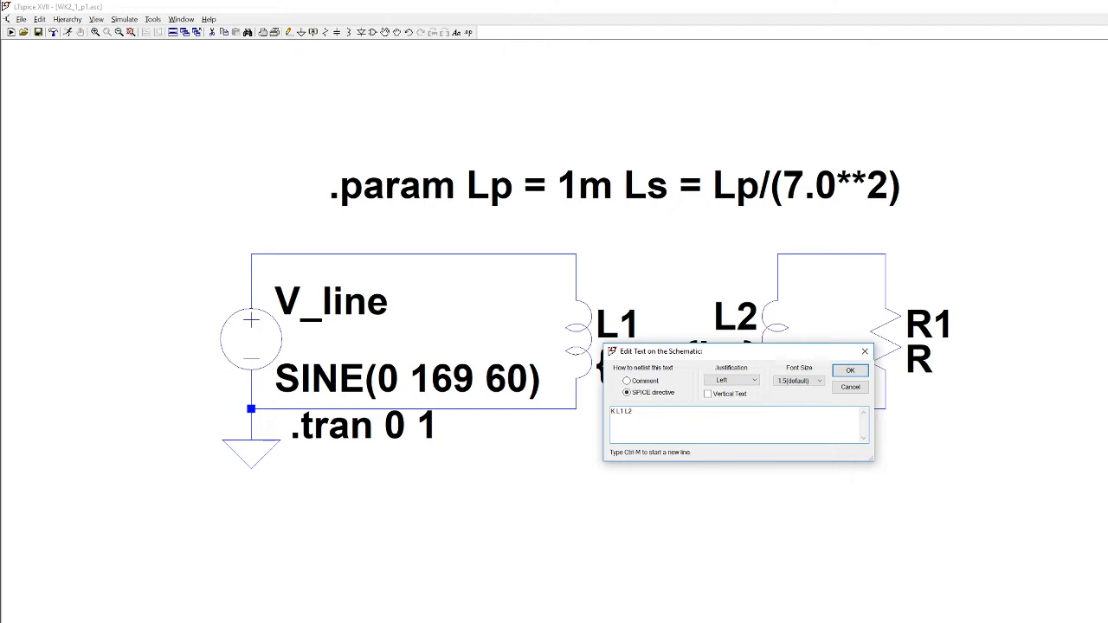
{"action": "type", "text": "1"}
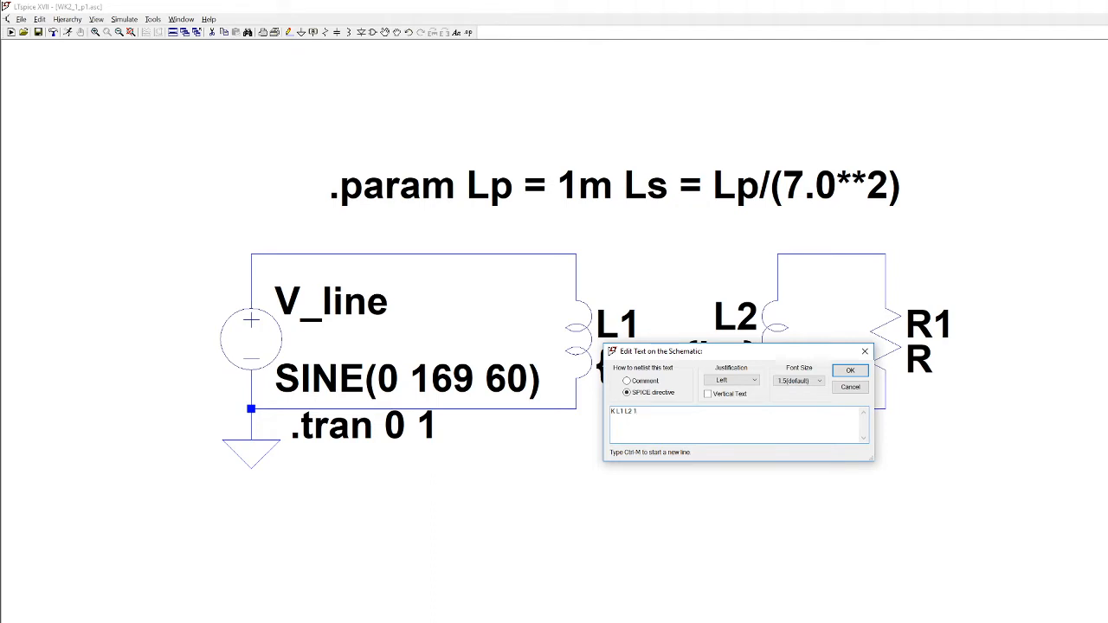
{"action": "left_click", "coordinate": [848, 371]}
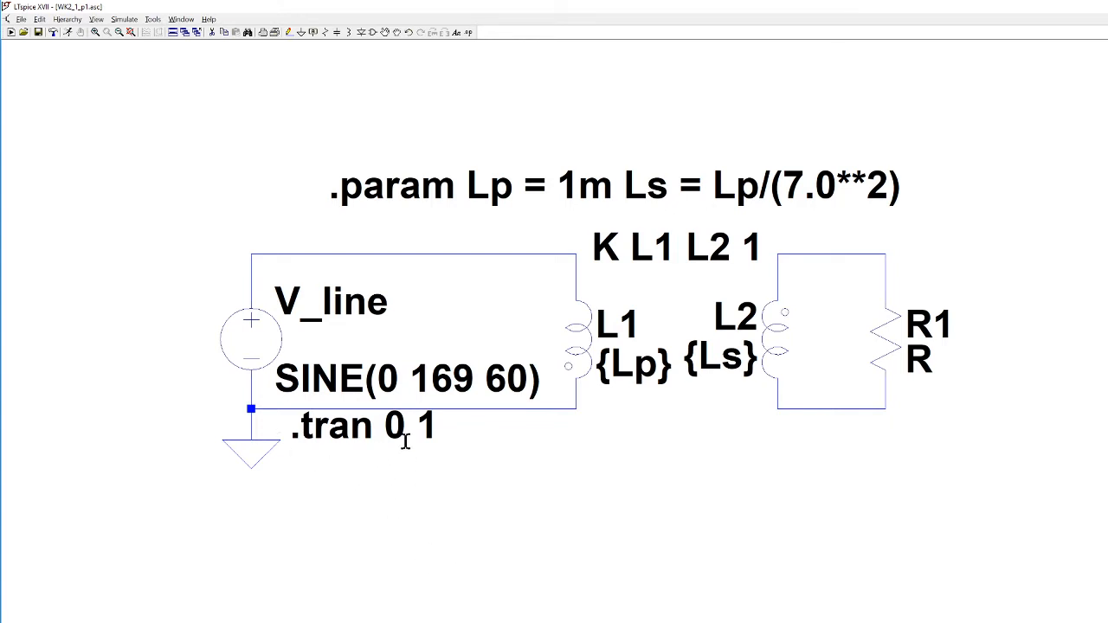
{"action": "mouse_move", "coordinate": [18, 173]}
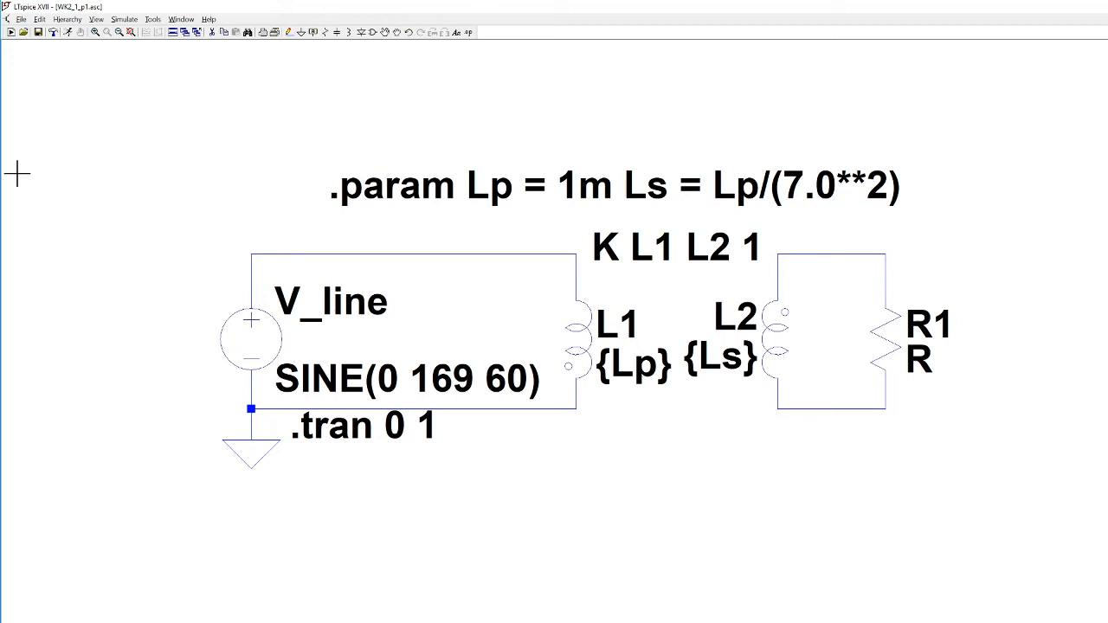
{"action": "mouse_move", "coordinate": [926, 367]}
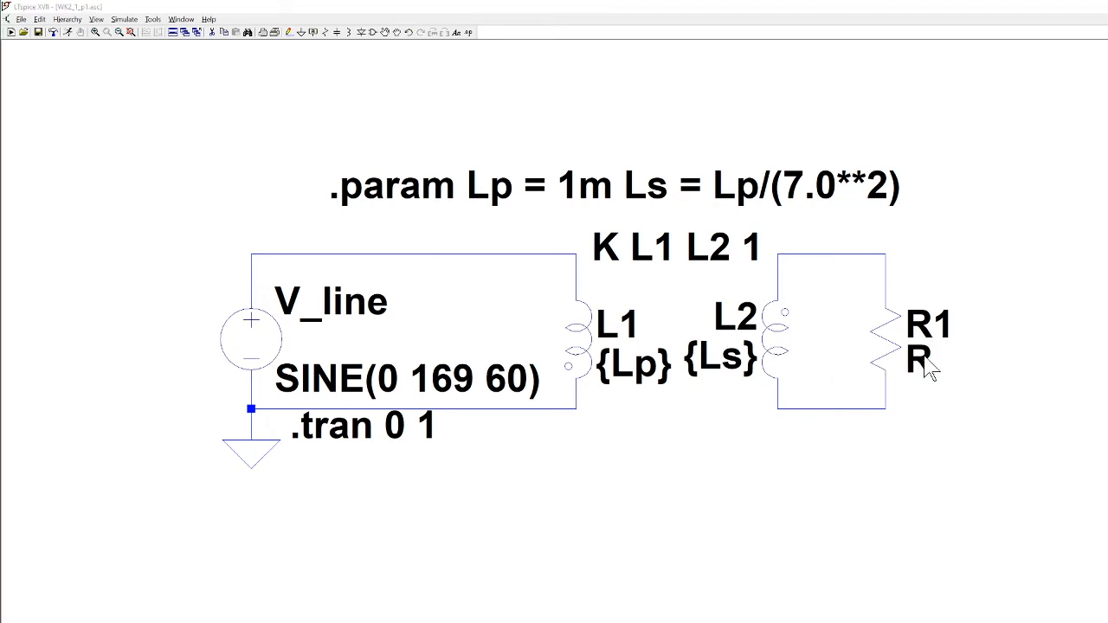
- Set load resistor R1 to 10 ohms
{"action": "double_click", "coordinate": [920, 358]}
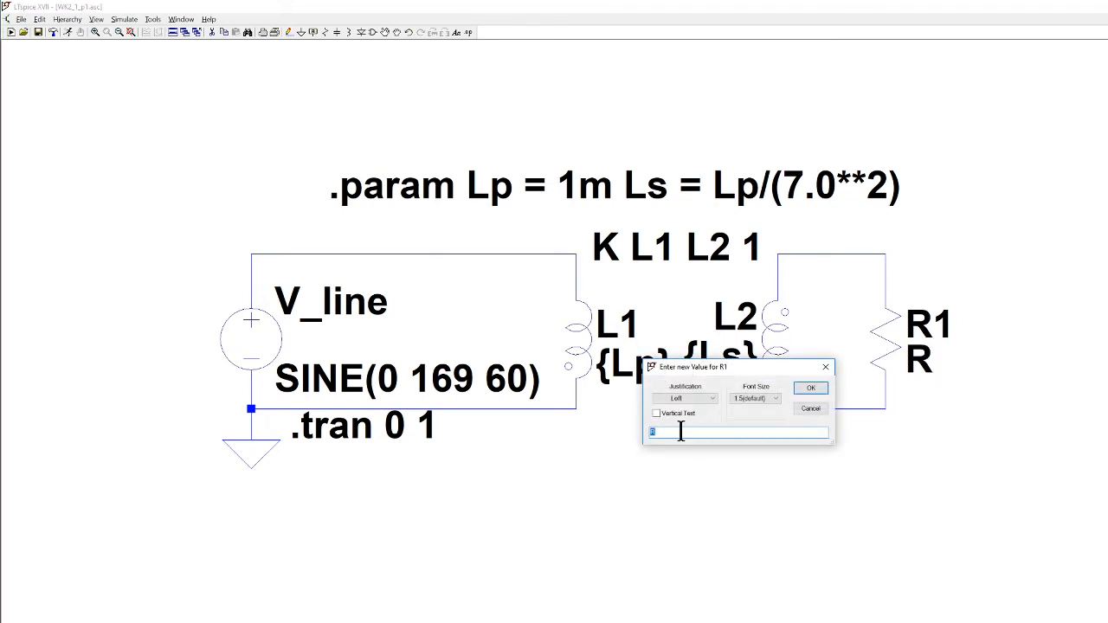
{"action": "type", "text": "10"}
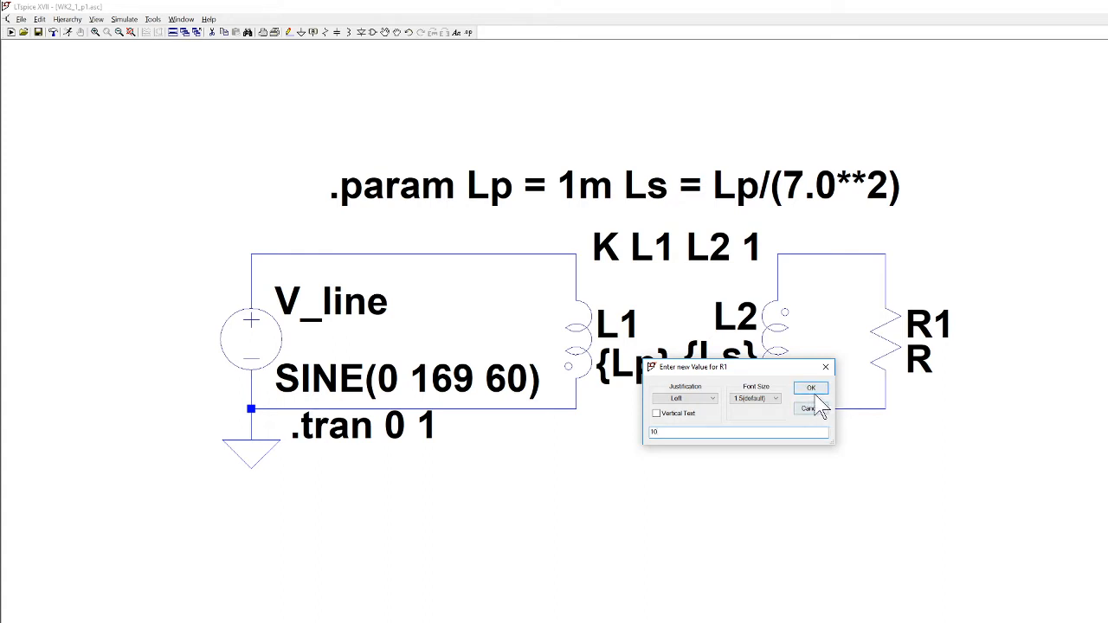
{"action": "left_click", "coordinate": [810, 388]}
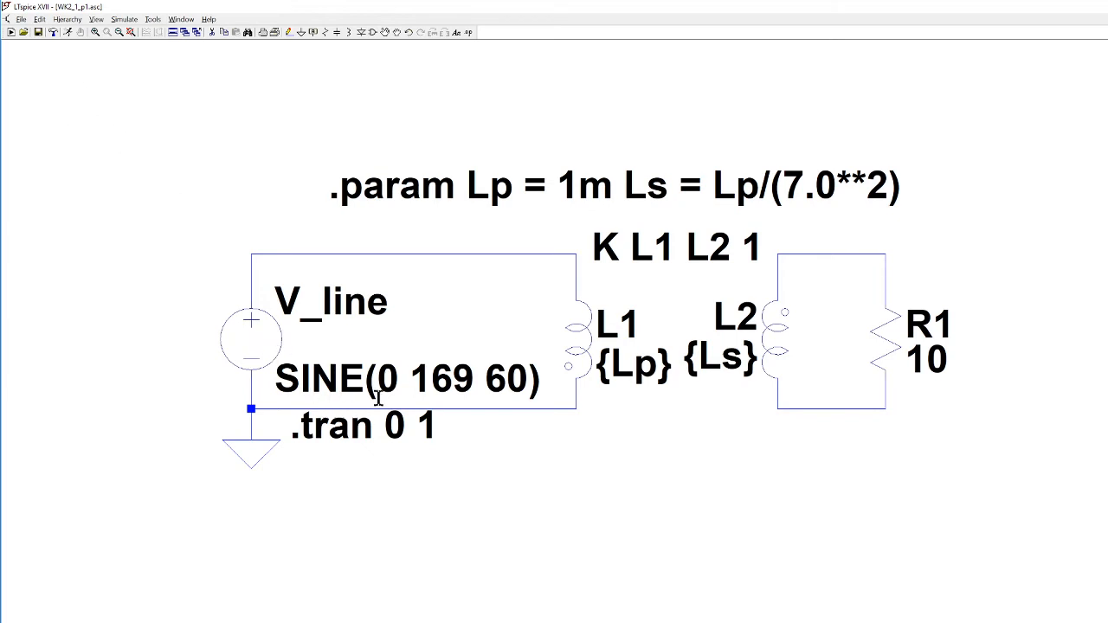
{"action": "mouse_move", "coordinate": [443, 392]}
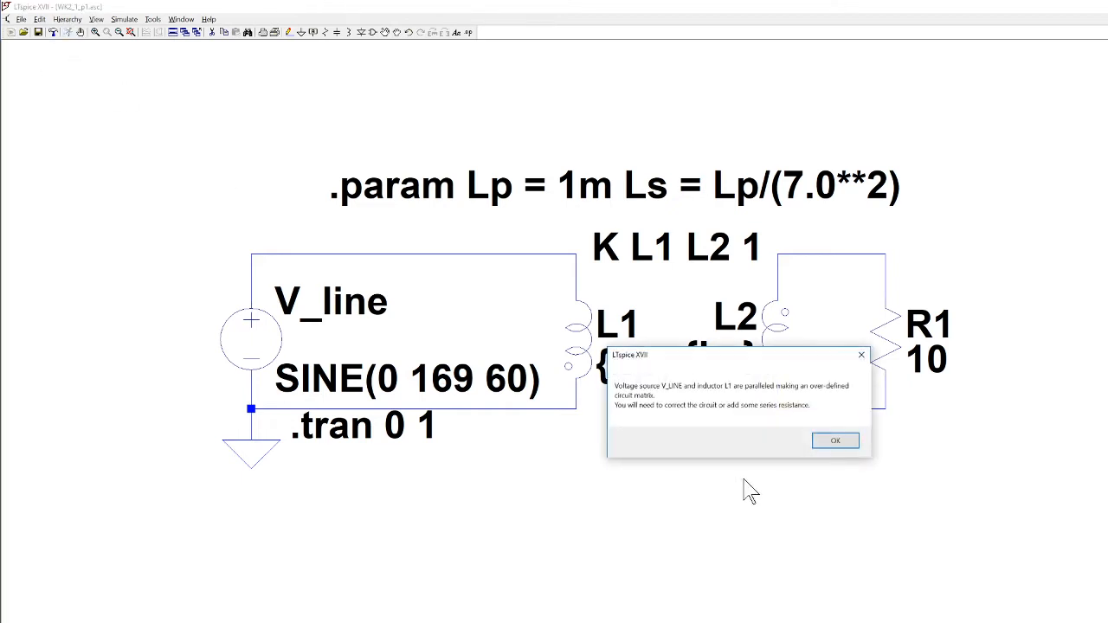
{"action": "mouse_move", "coordinate": [720, 467]}
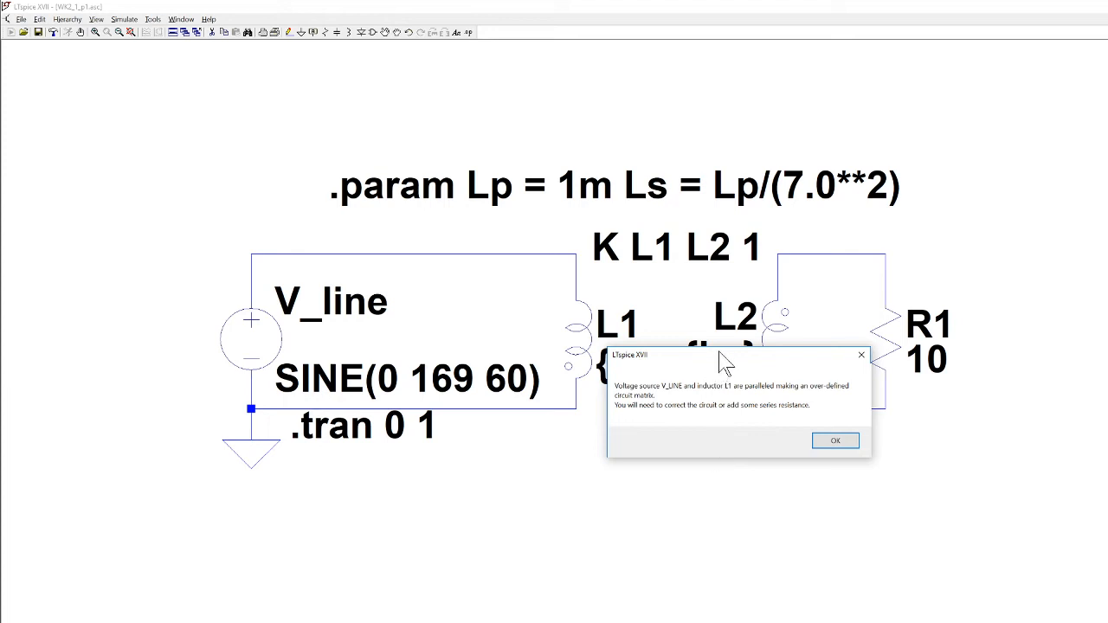
- Move the paralleled V_line/L1 error dialog aside to see the schematic
{"action": "left_click_drag", "start_coordinate": [727, 355], "coordinate": [1030, 190]}
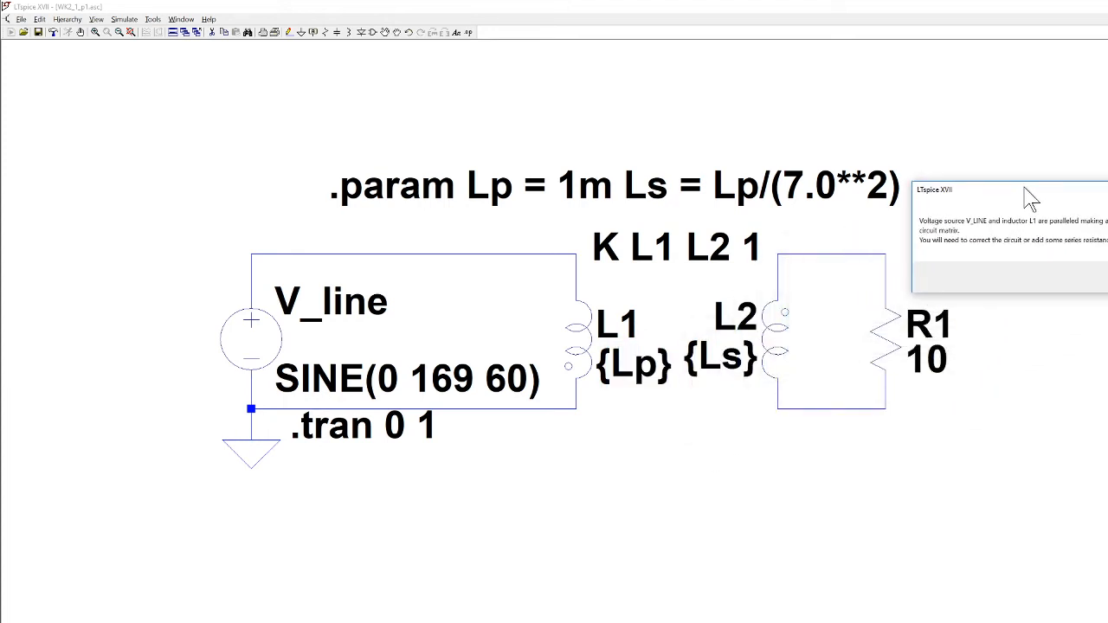
{"action": "mouse_move", "coordinate": [979, 238]}
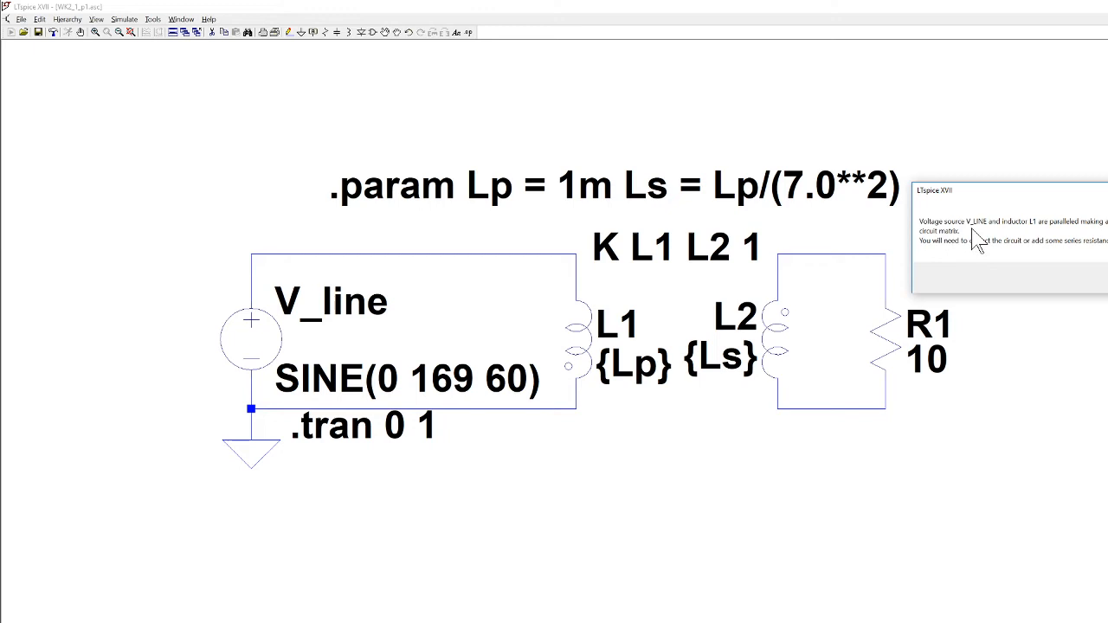
{"action": "mouse_move", "coordinate": [1058, 241]}
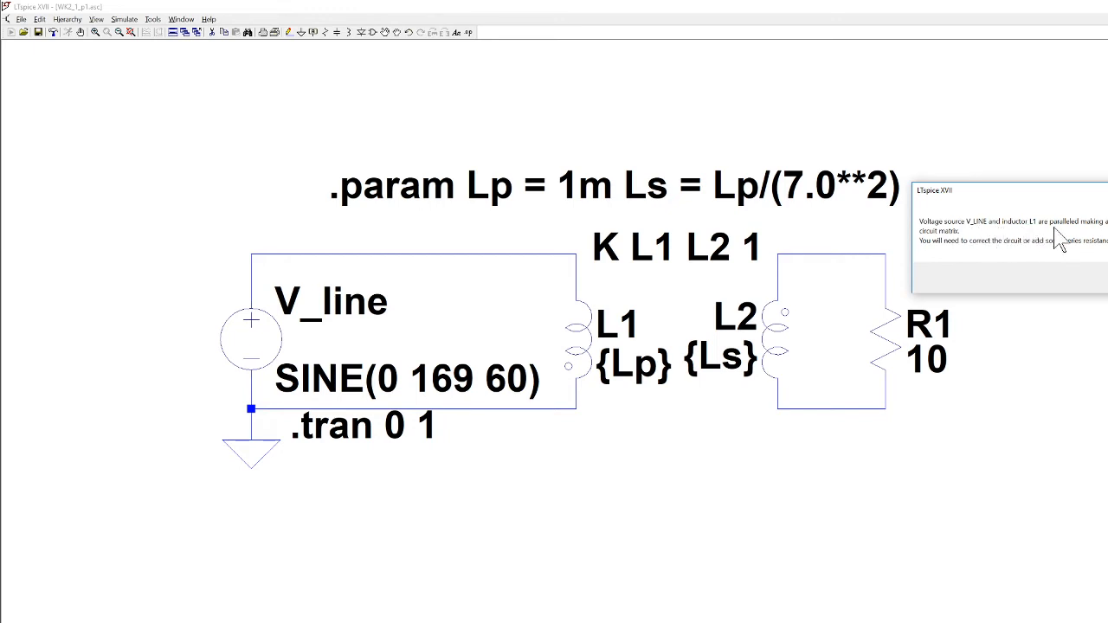
{"action": "mouse_move", "coordinate": [956, 263]}
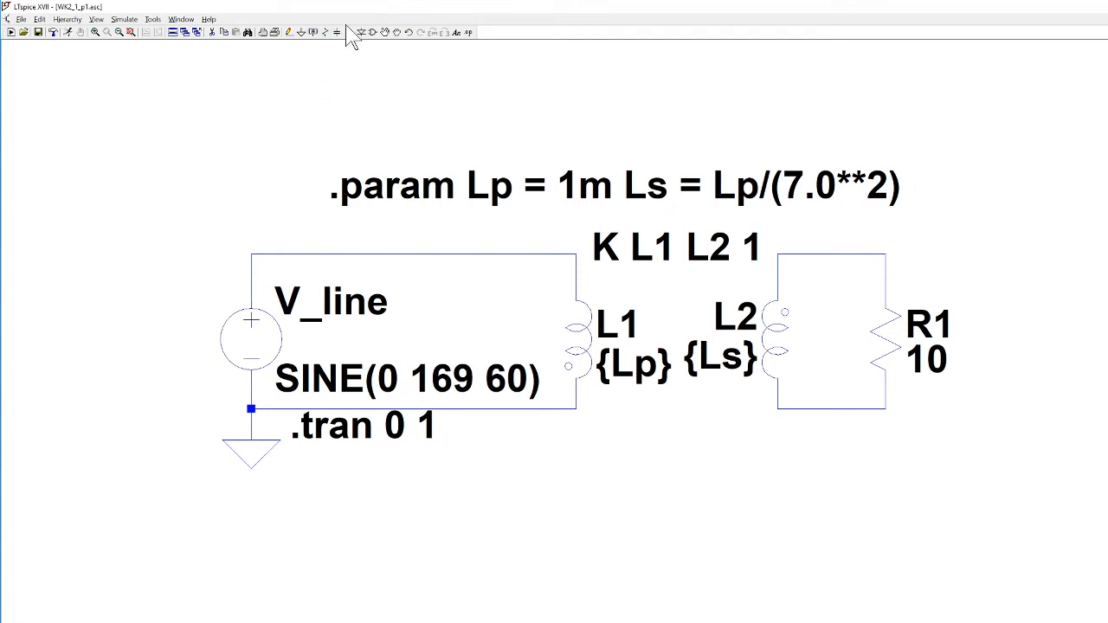
- Insert series resistor R2 of .2 ohms between V_line and L1 and run the transient simulation
{"action": "left_click", "coordinate": [326, 31]}
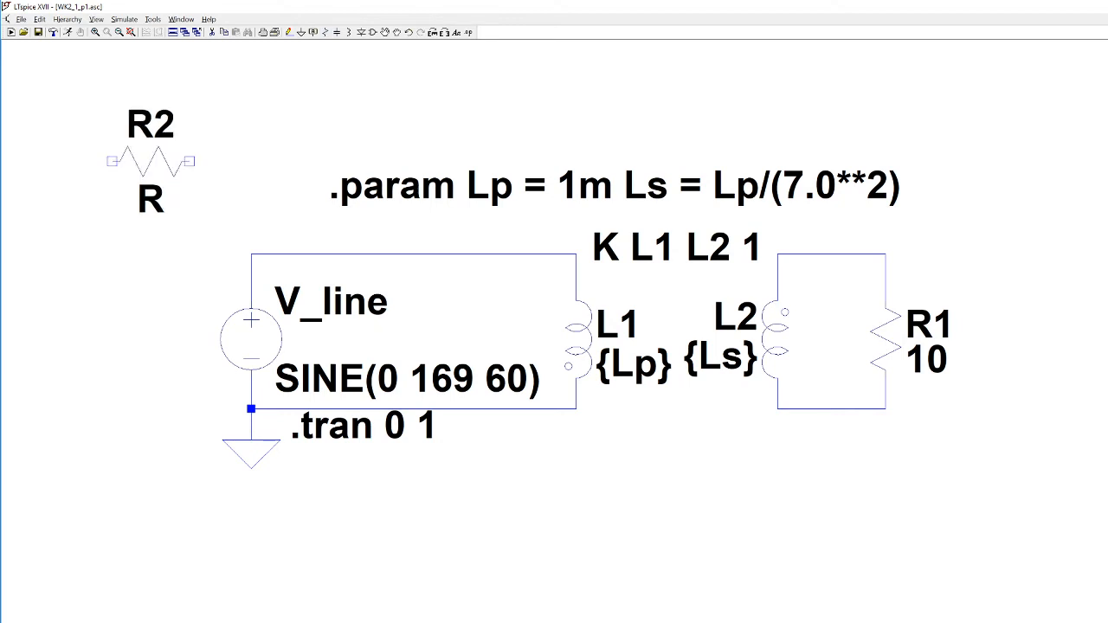
{"action": "left_click_drag", "start_coordinate": [152, 160], "coordinate": [336, 239]}
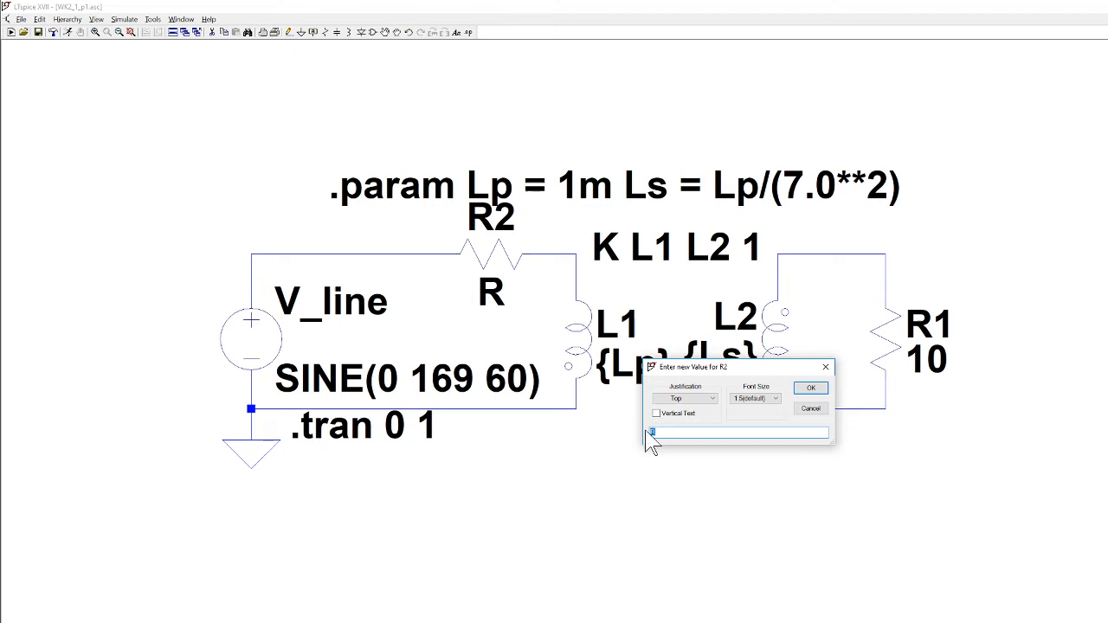
{"action": "type", "text": "2"}
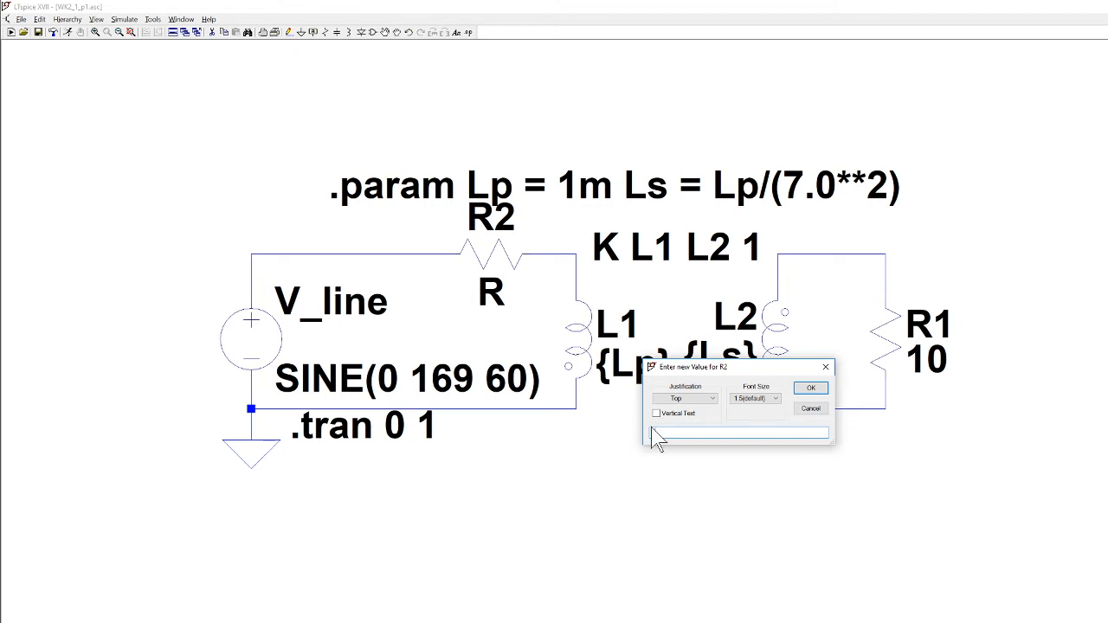
{"action": "left_click", "coordinate": [810, 387]}
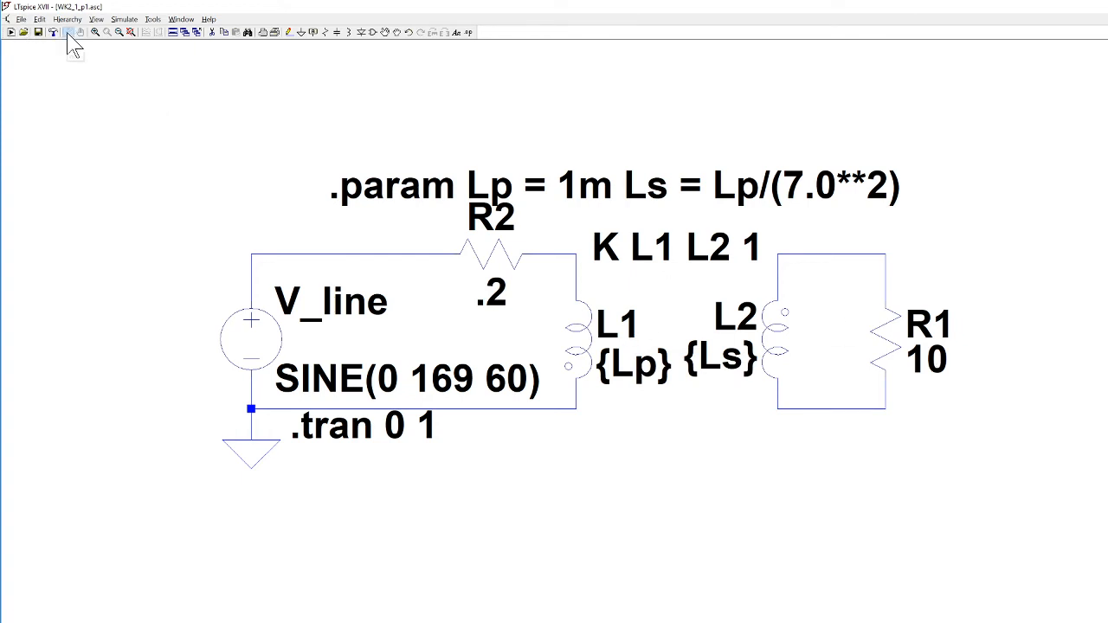
{"action": "left_click", "coordinate": [68, 31]}
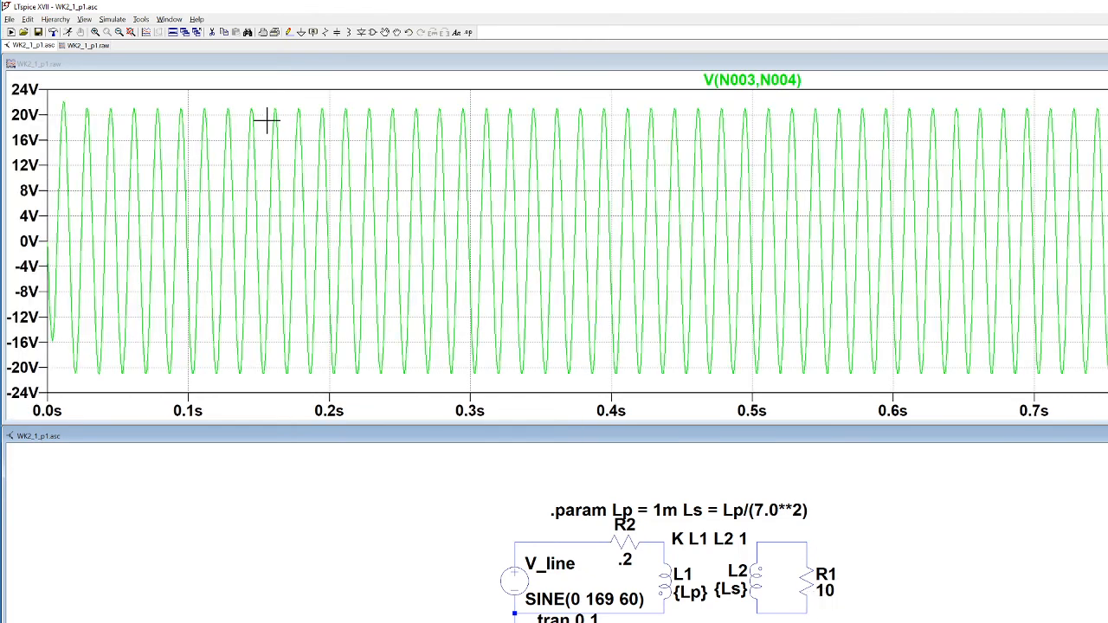
{"action": "mouse_move", "coordinate": [212, 73]}
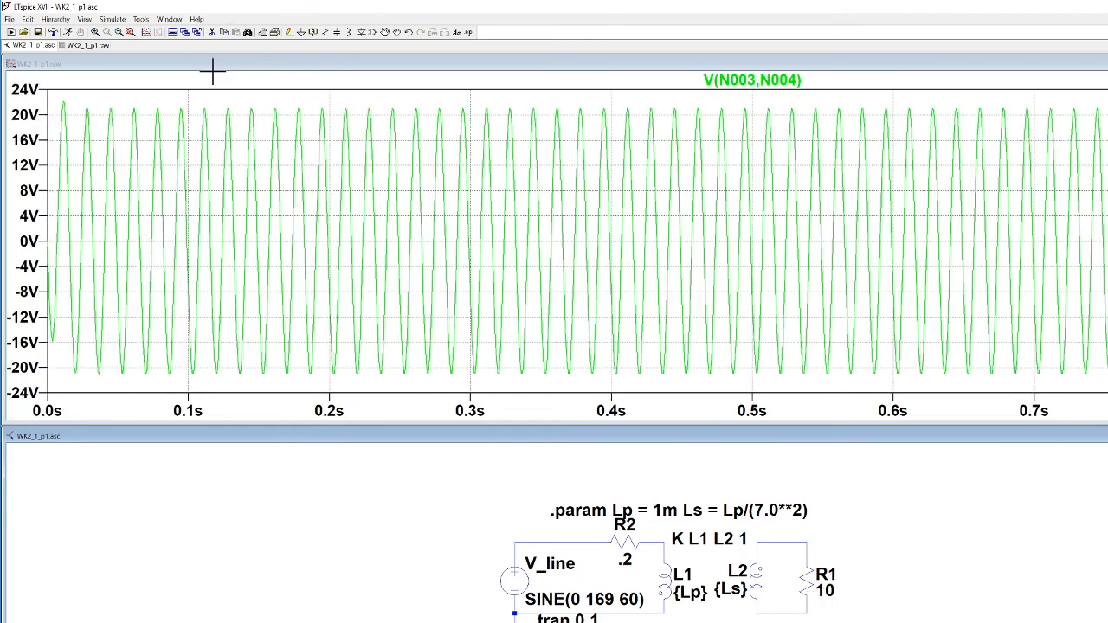
- Zoom into a few cycles of V(N003,N004), spanning about 130-220 ms with ~21 V peaks
{"action": "left_click_drag", "start_coordinate": [233, 113], "coordinate": [388, 173]}
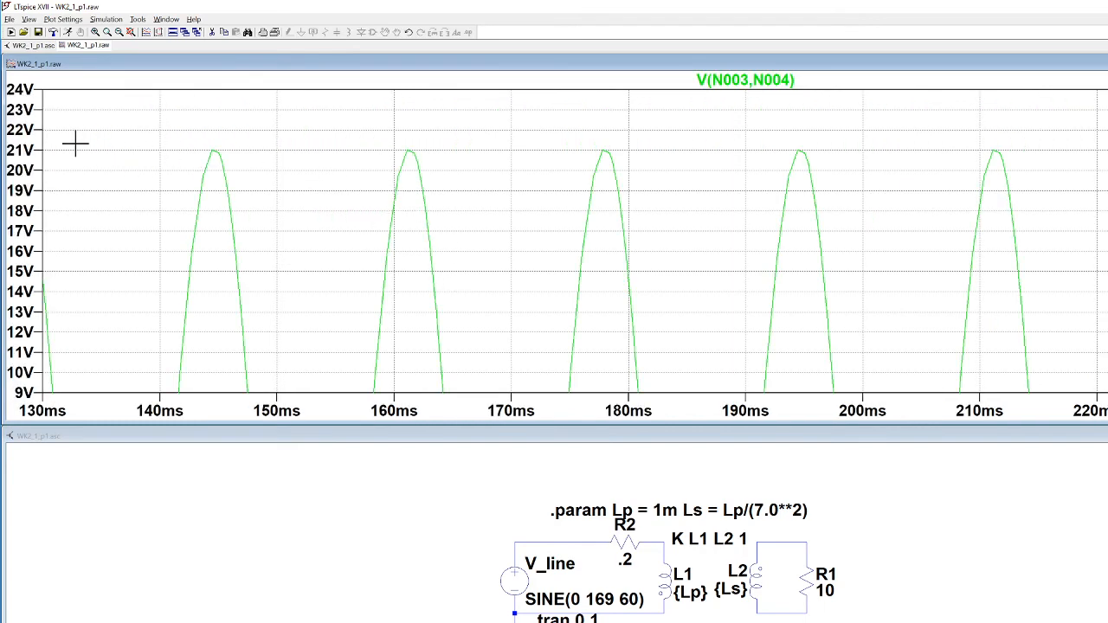
{"action": "mouse_move", "coordinate": [409, 154]}
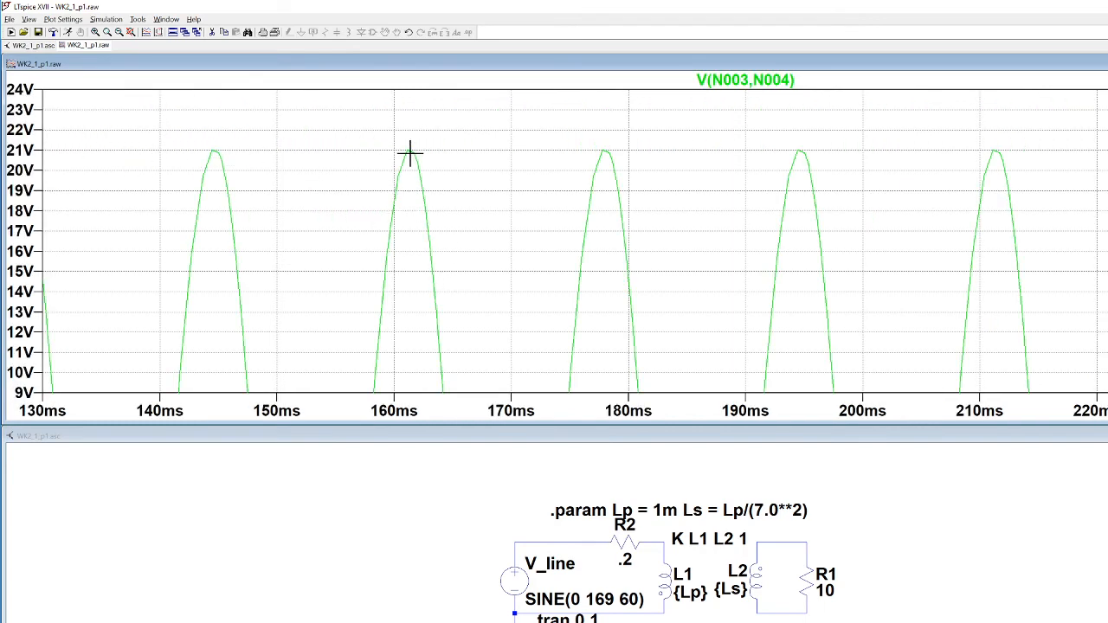
{"action": "mouse_move", "coordinate": [602, 155]}
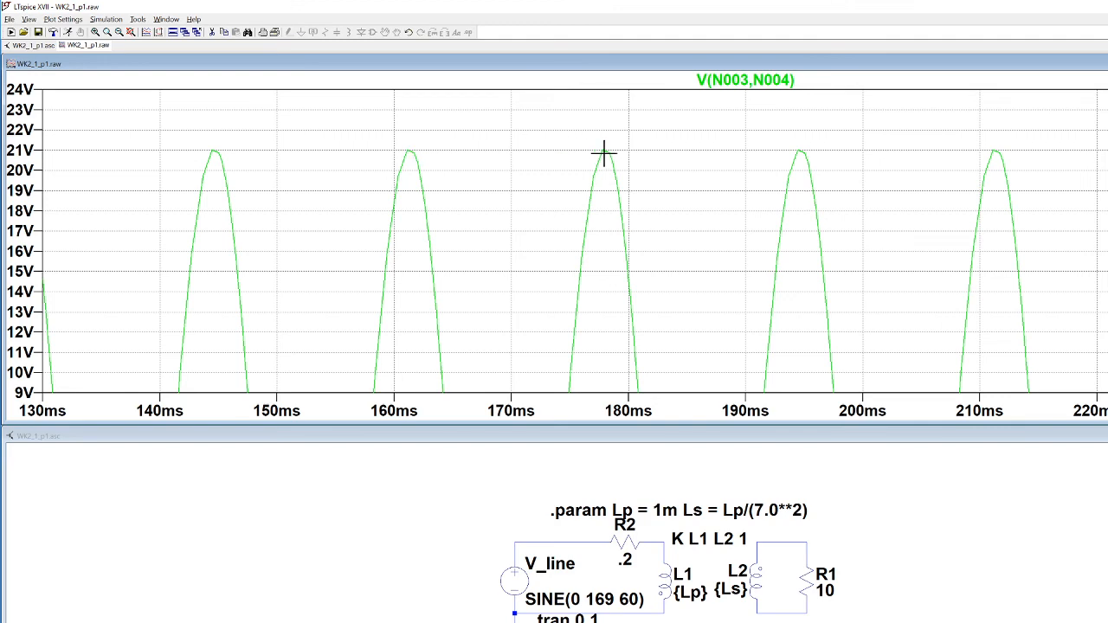
{"action": "mouse_move", "coordinate": [598, 154]}
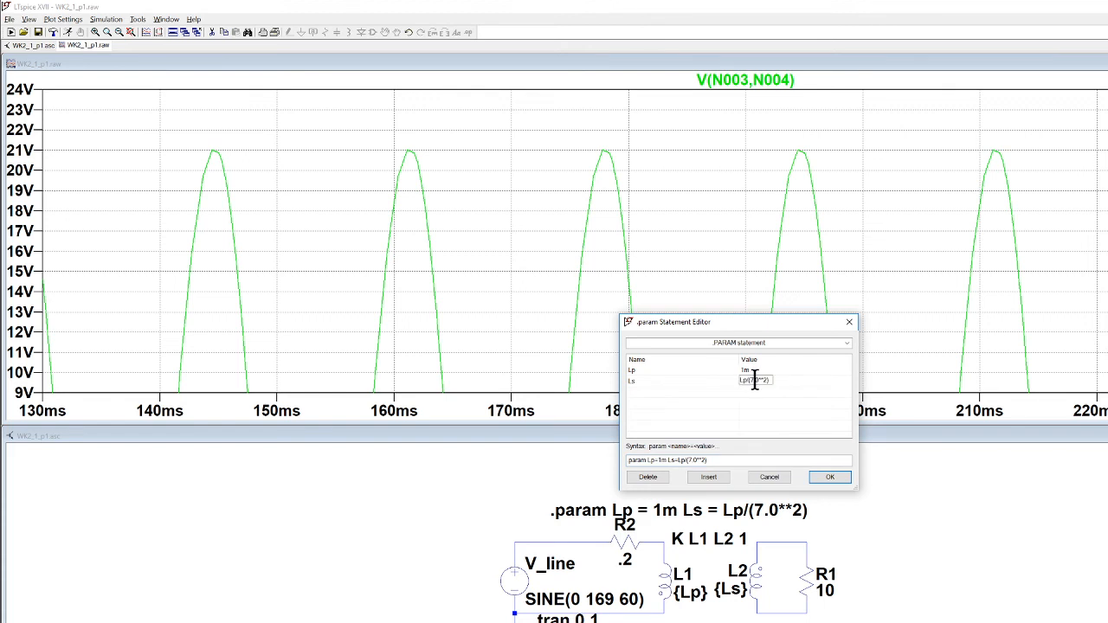
{"action": "mouse_move", "coordinate": [793, 388]}
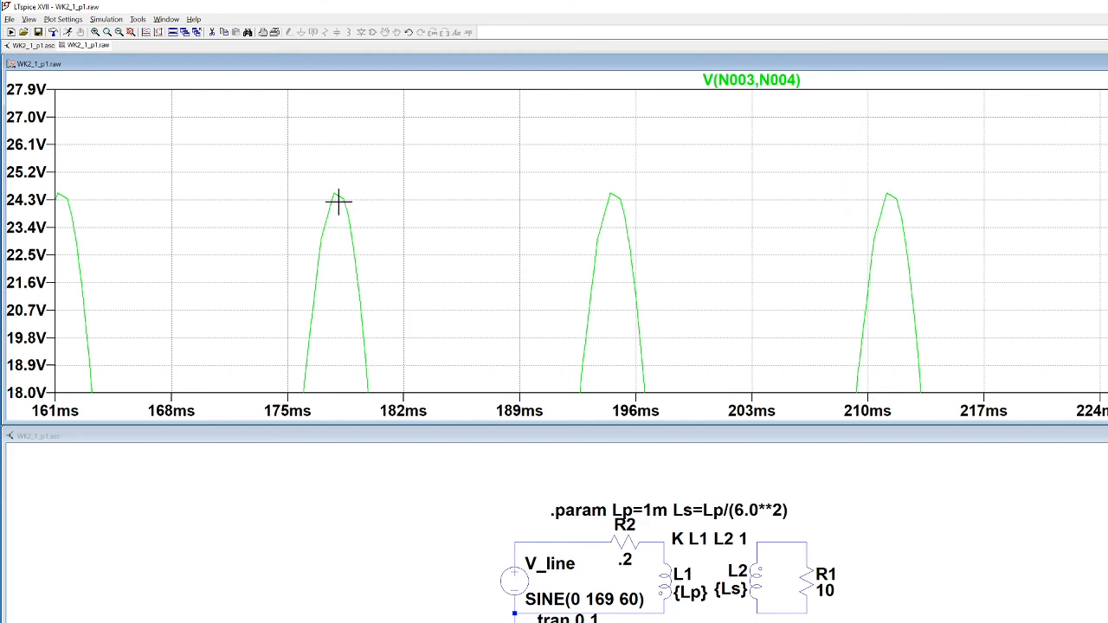
{"action": "mouse_move", "coordinate": [367, 233]}
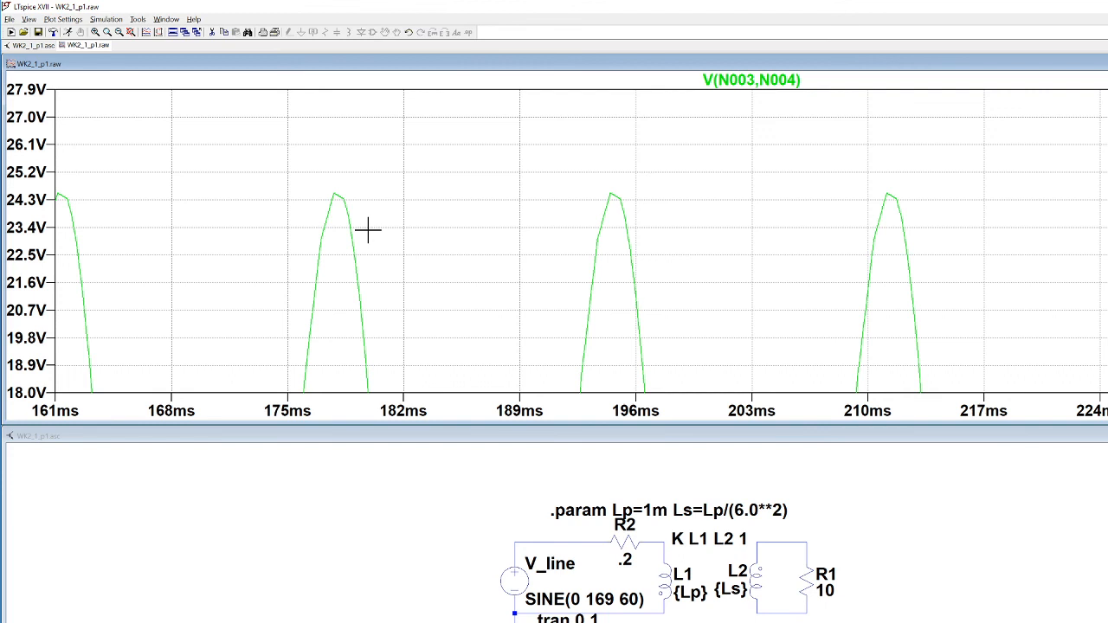
{"action": "mouse_move", "coordinate": [787, 527]}
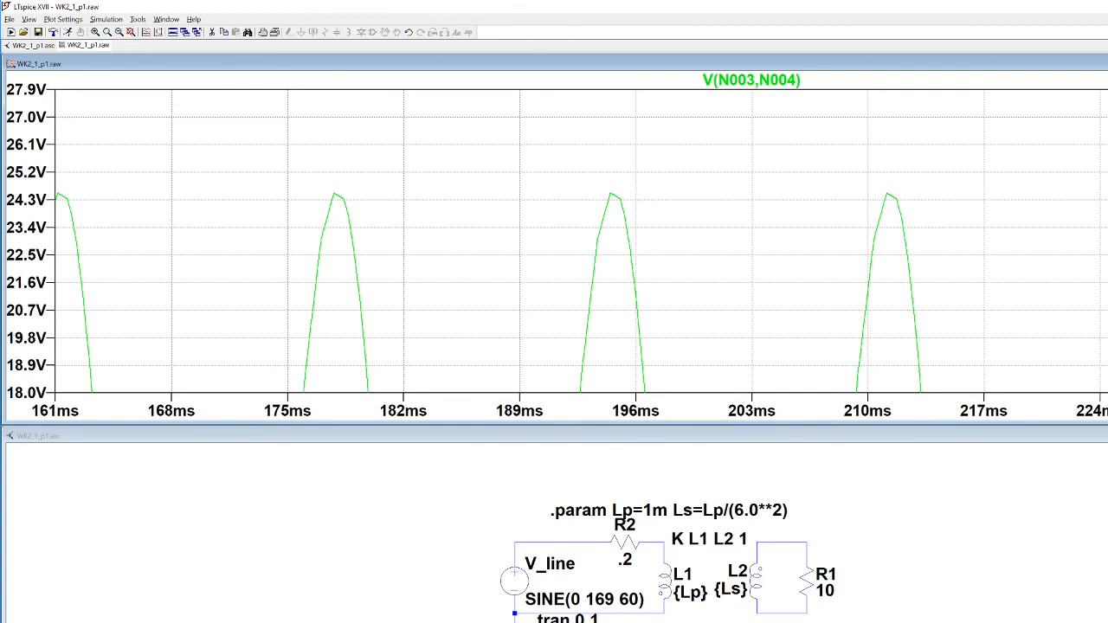
{"action": "mouse_move", "coordinate": [817, 512]}
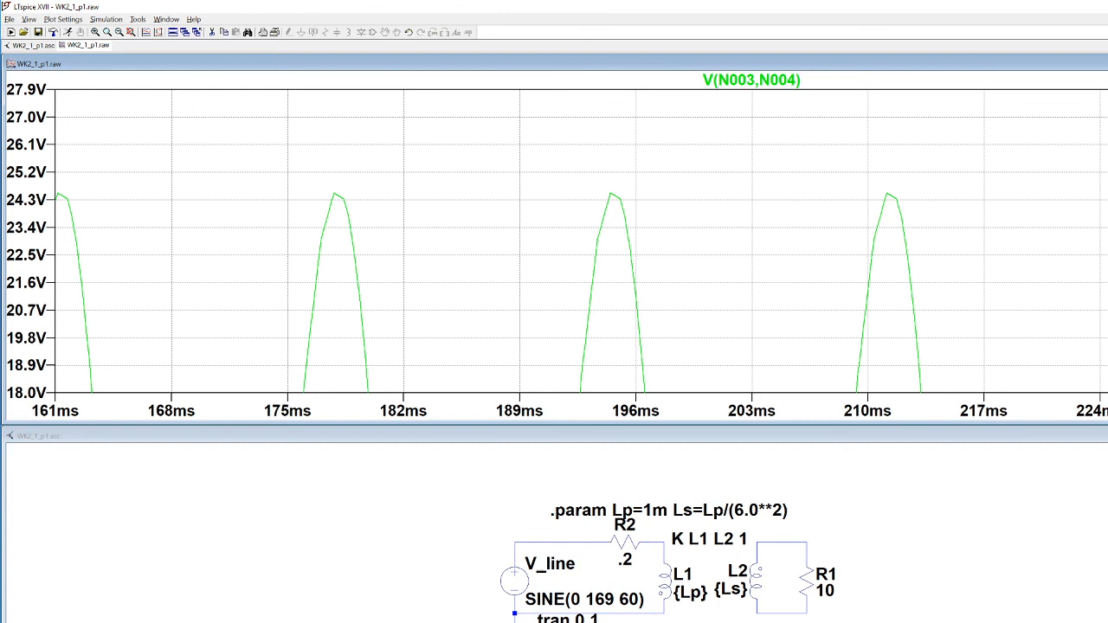
{"action": "mouse_move", "coordinate": [315, 123]}
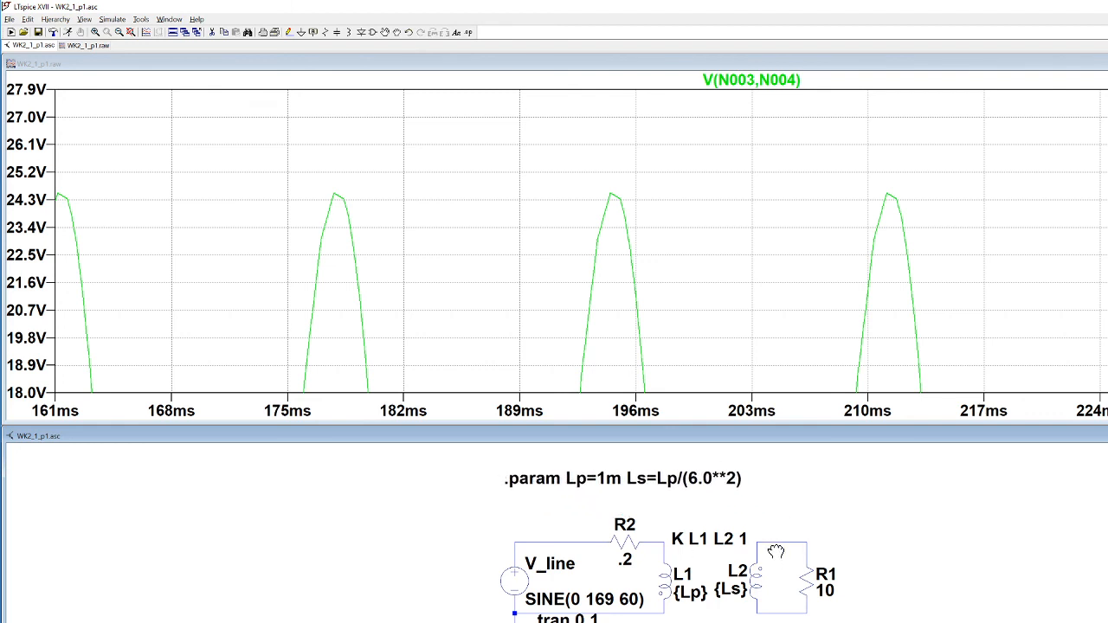
{"action": "mouse_move", "coordinate": [599, 505]}
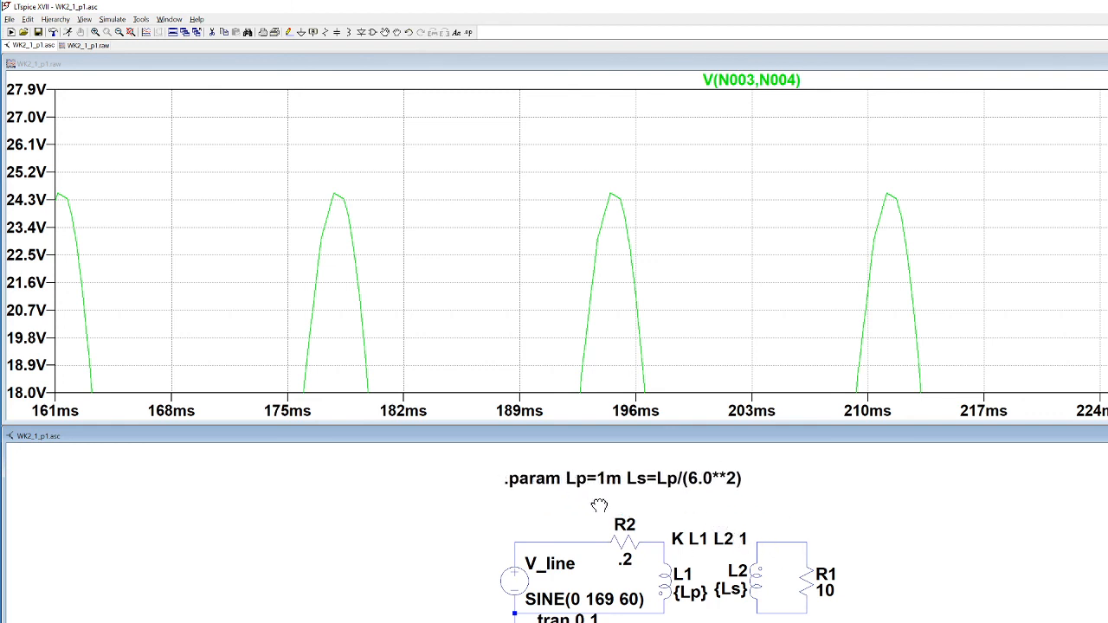
{"action": "mouse_move", "coordinate": [514, 499]}
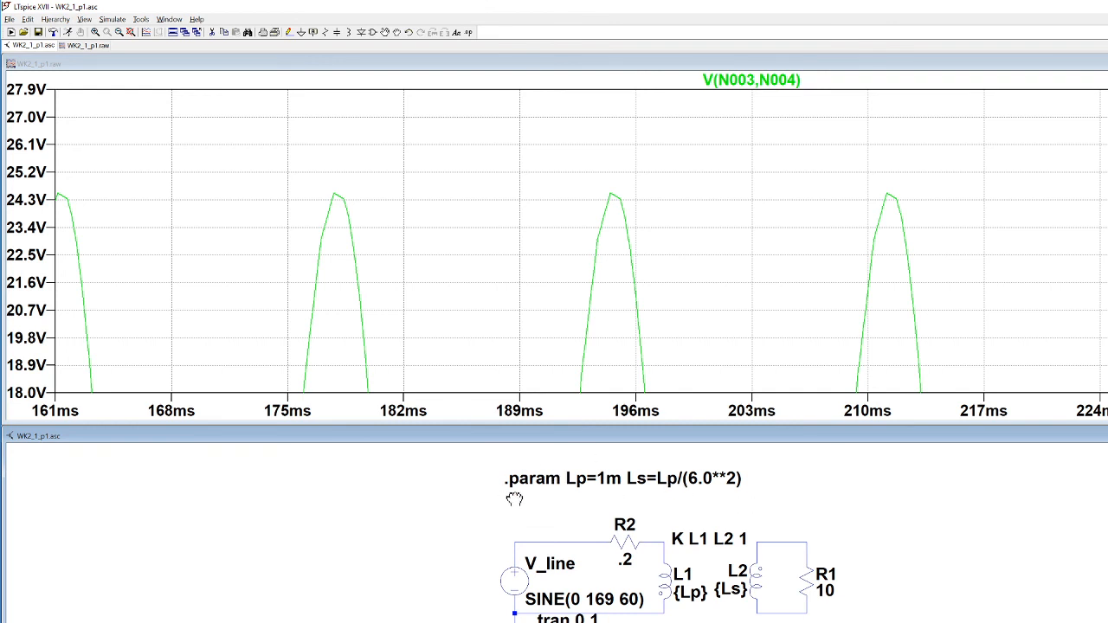
{"action": "mouse_move", "coordinate": [779, 492]}
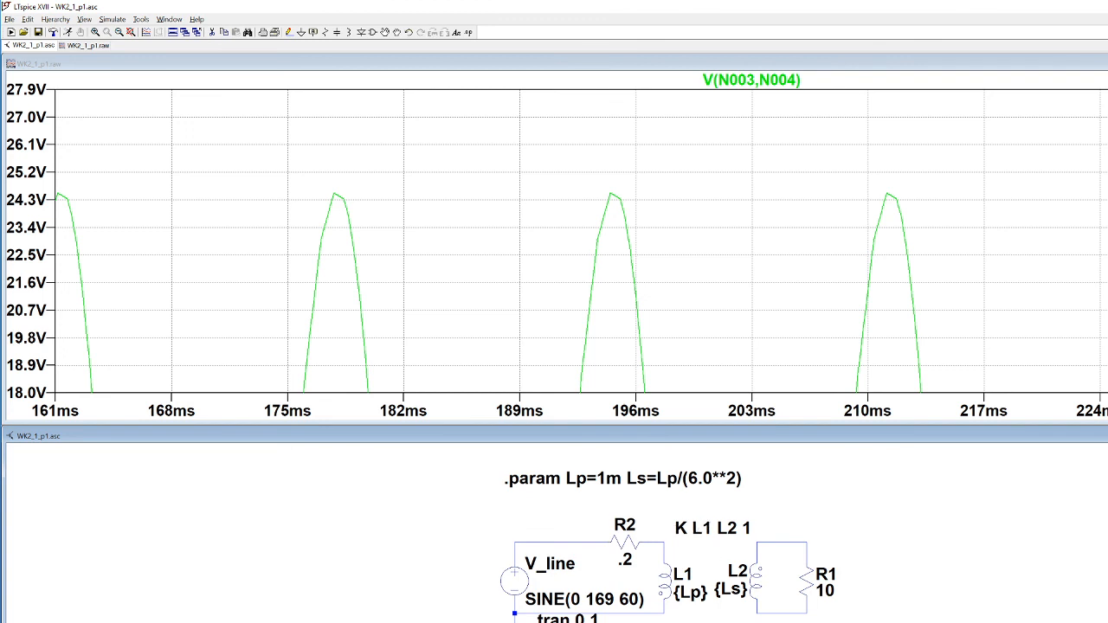
{"action": "mouse_move", "coordinate": [962, 166]}
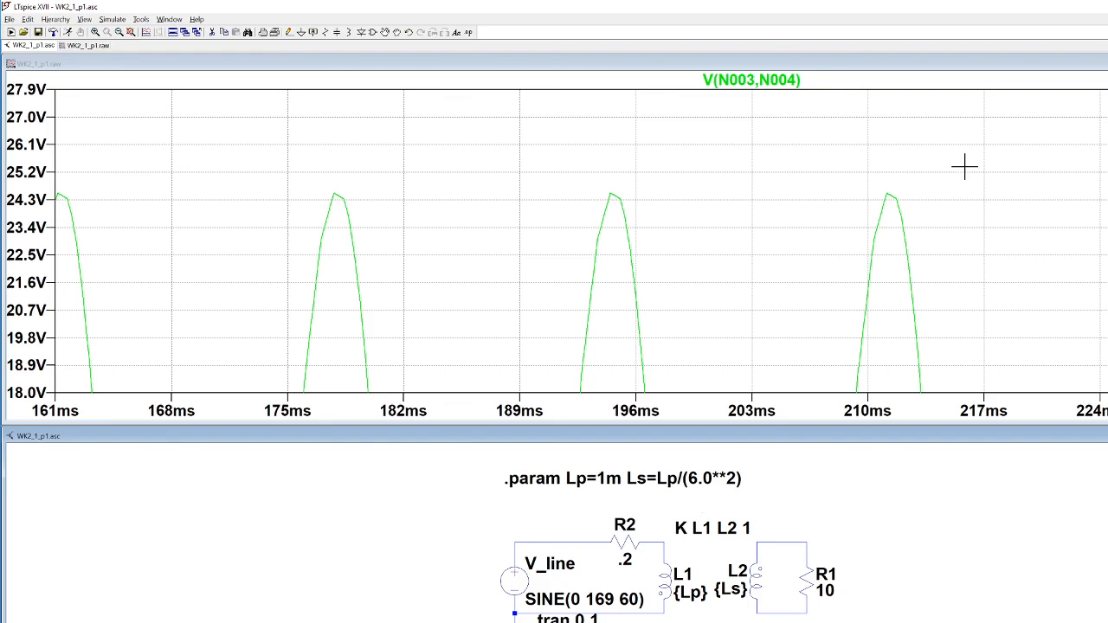